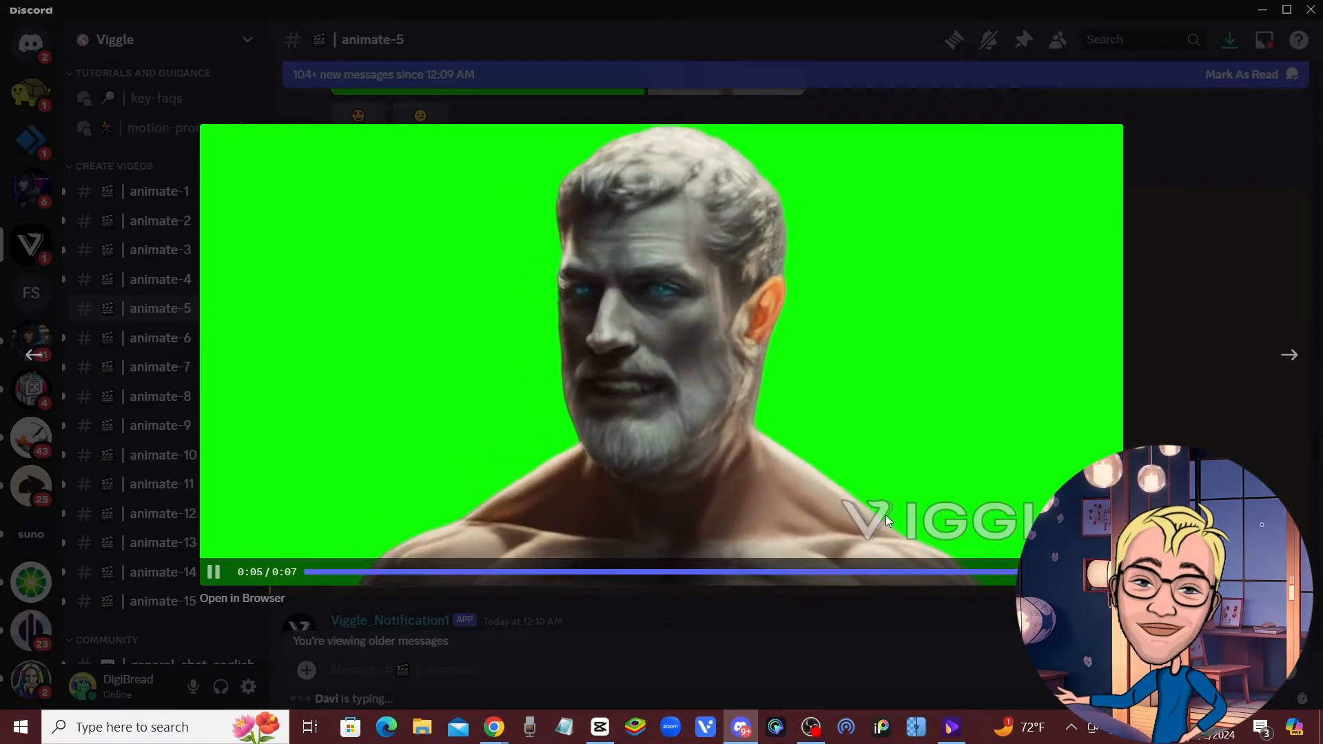
Play the green-screen Viggle clip in Discord's media viewer, then return to the channel
left_click(660, 355)
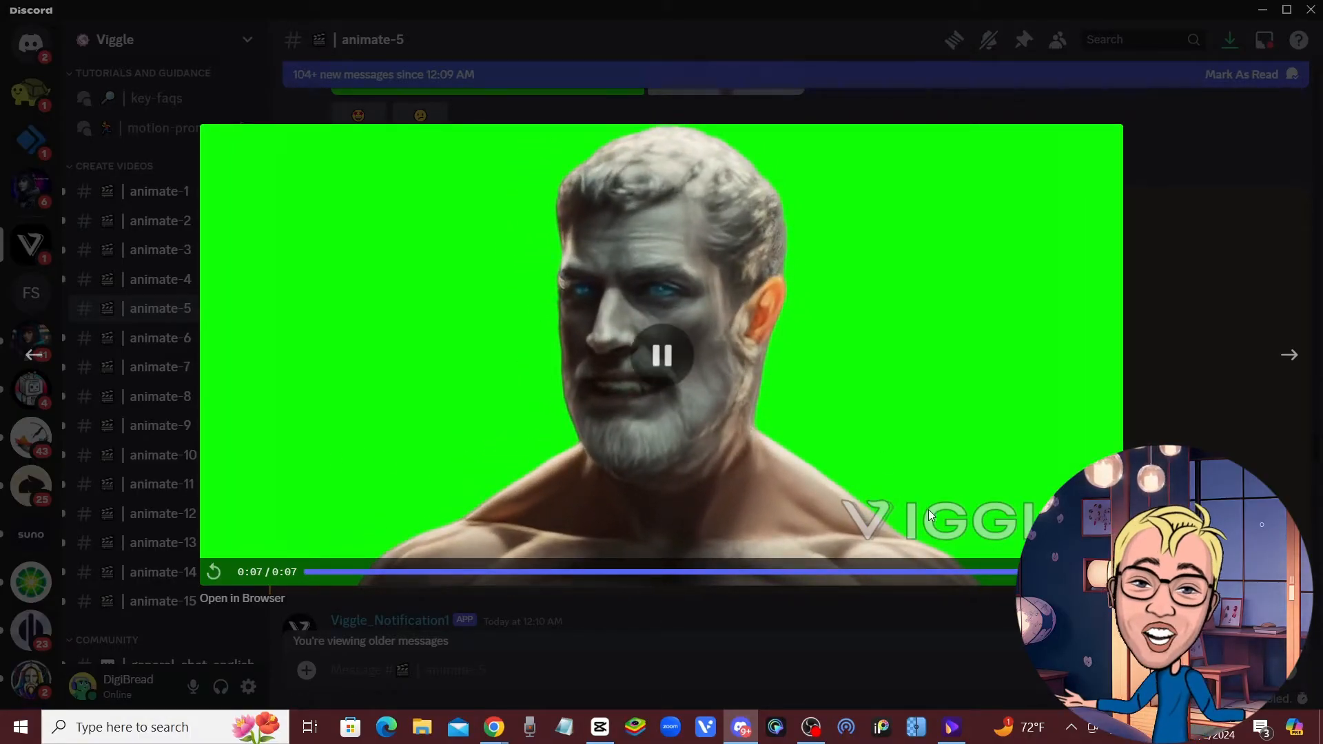
left_click(215, 571)
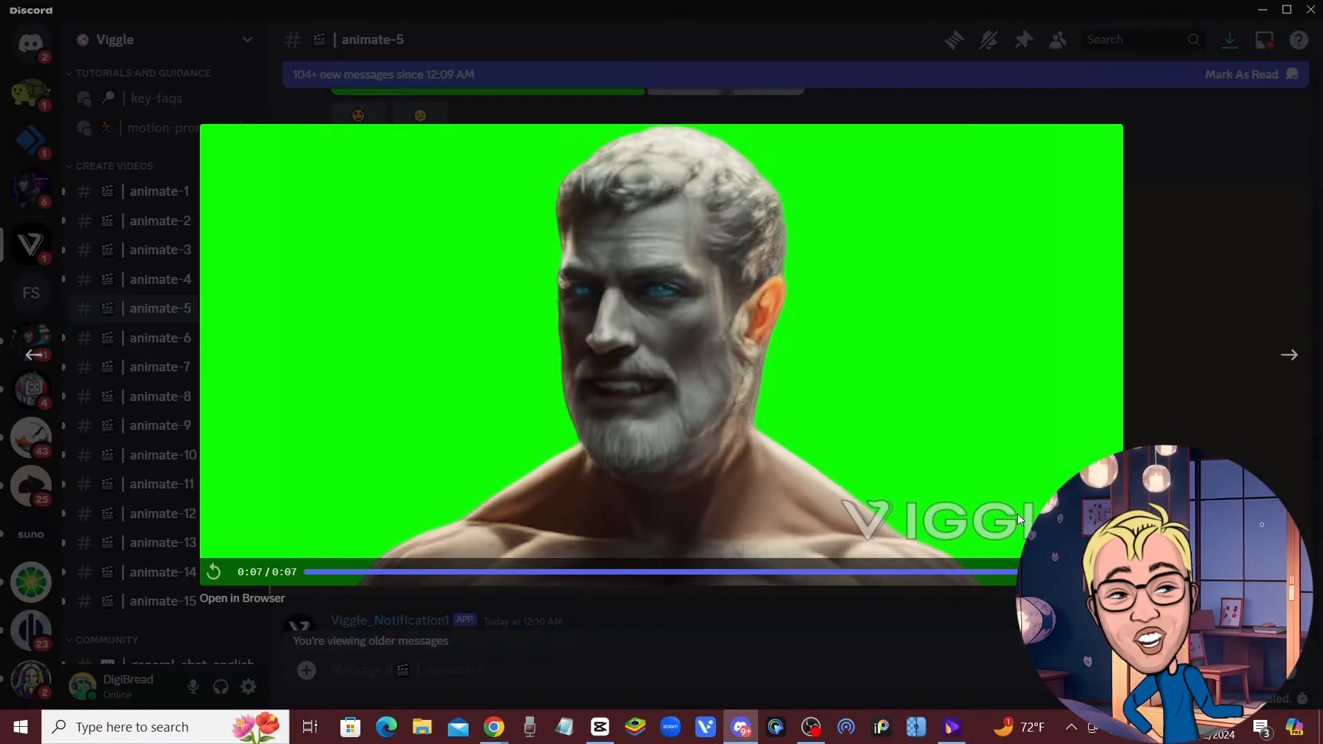
mouse_move(912, 506)
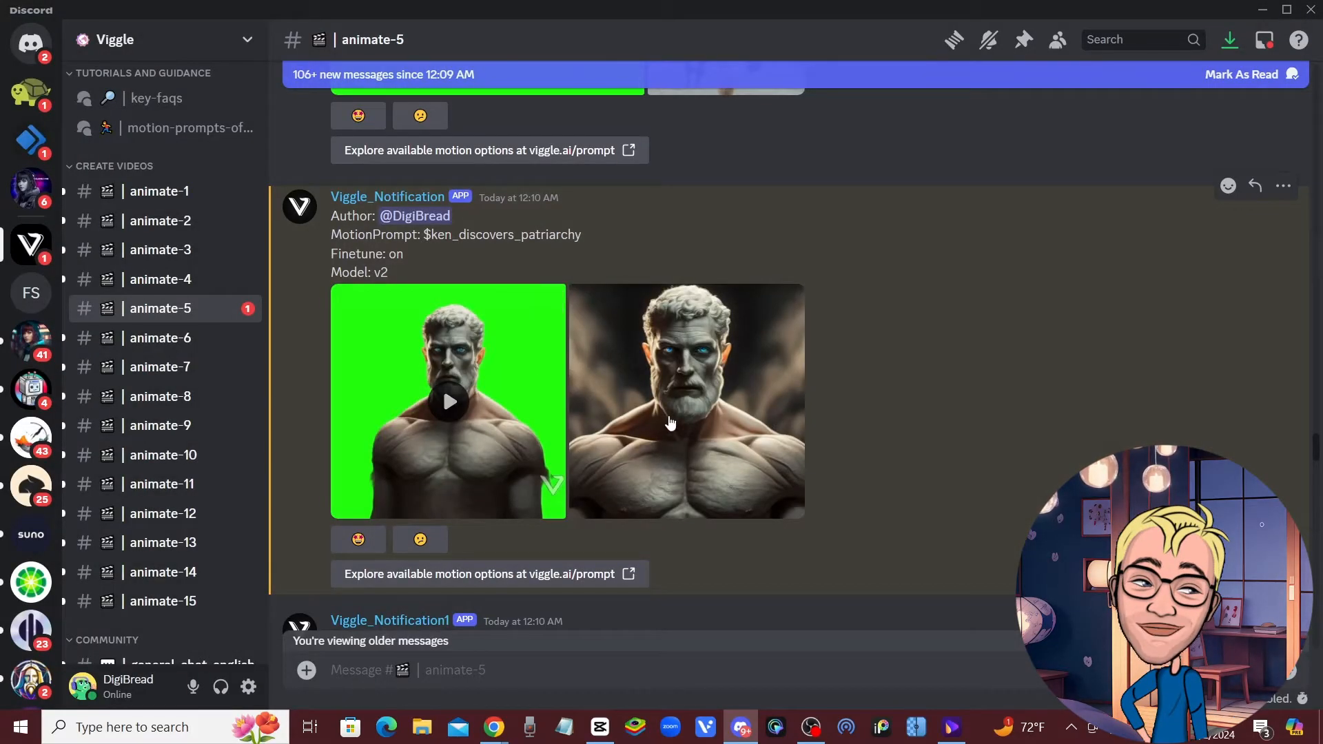
Switch to UniConverter and show its Tools page with the AI Lab tiles
left_click(494, 727)
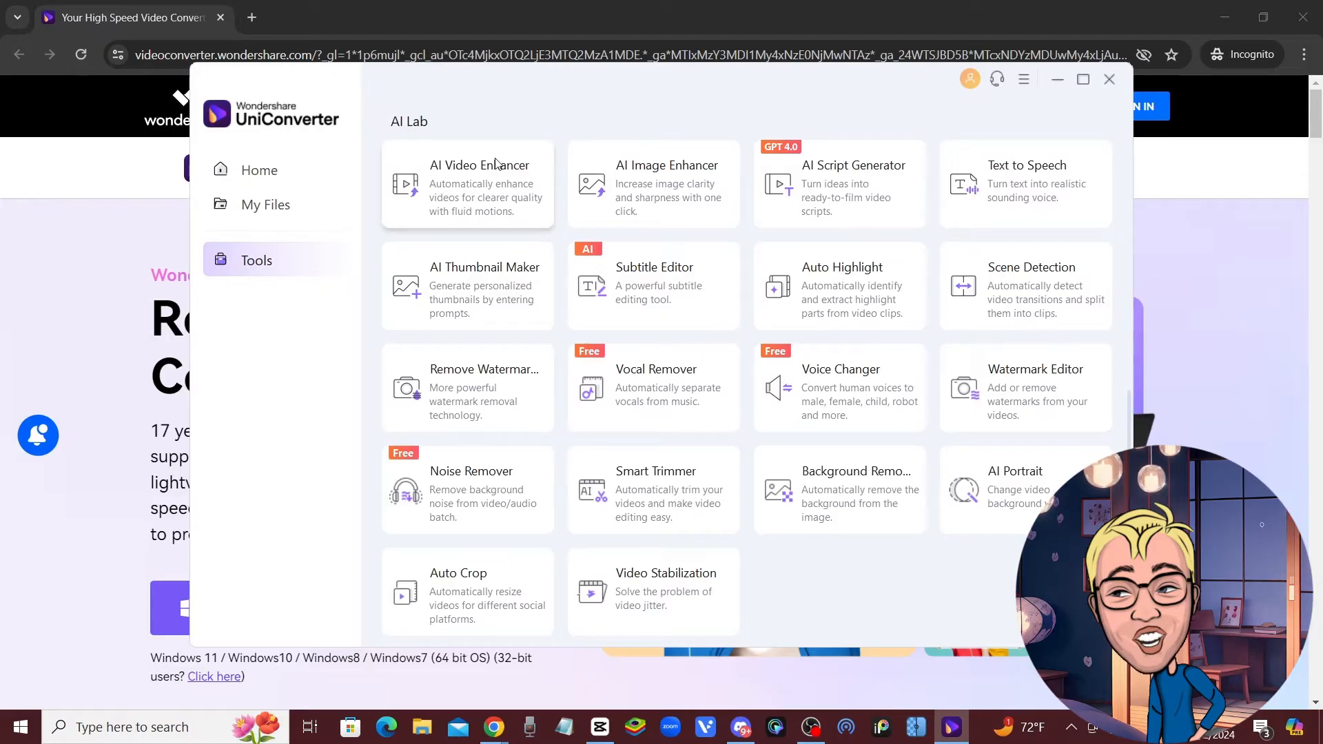
mouse_move(526, 366)
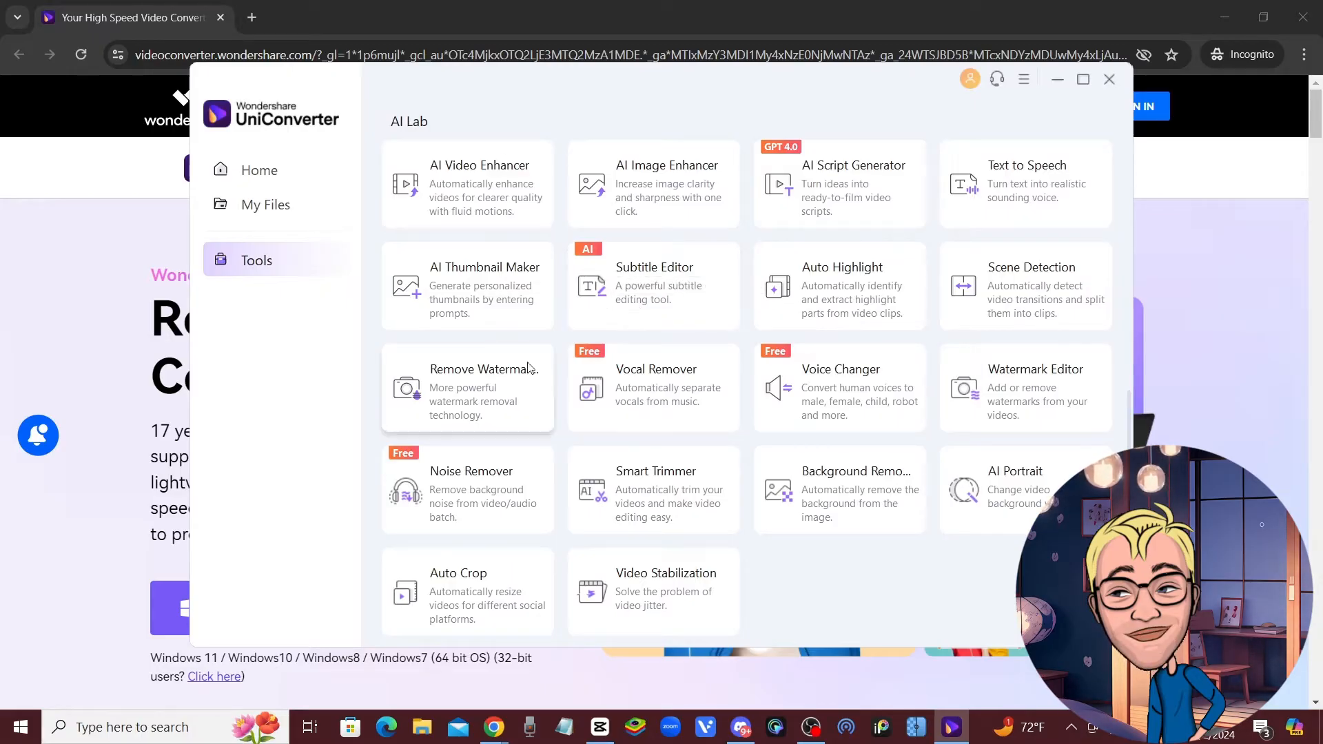
Load the downloaded green-screen Viggle video into Remove Watermark and pause its preview
left_click(467, 389)
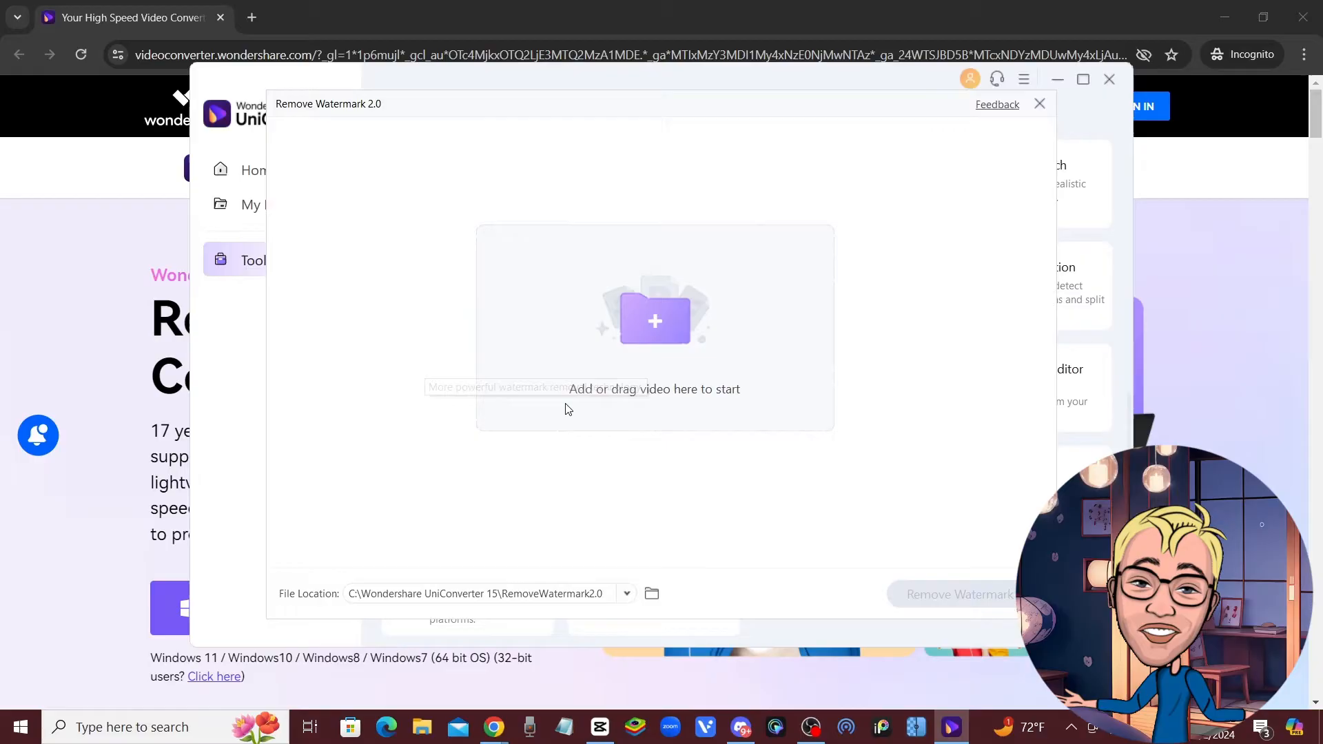
left_click(653, 319)
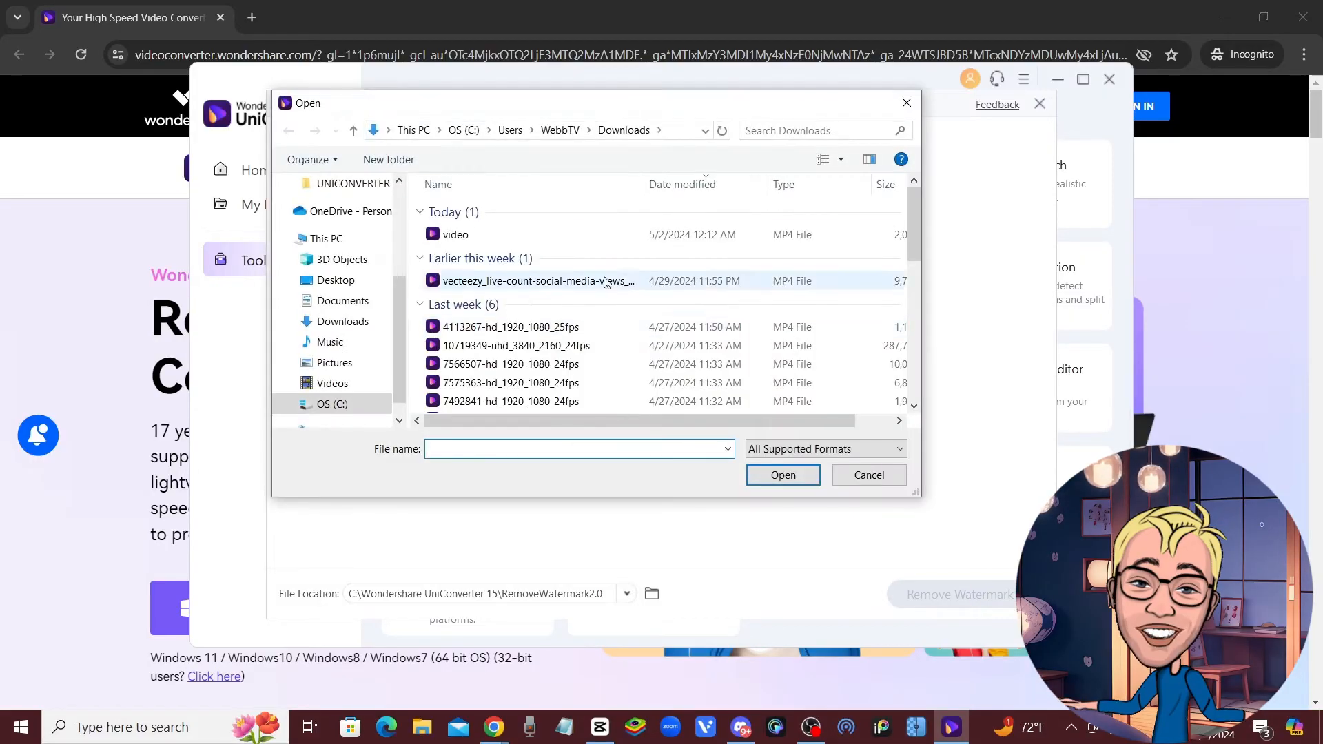
left_click(457, 235)
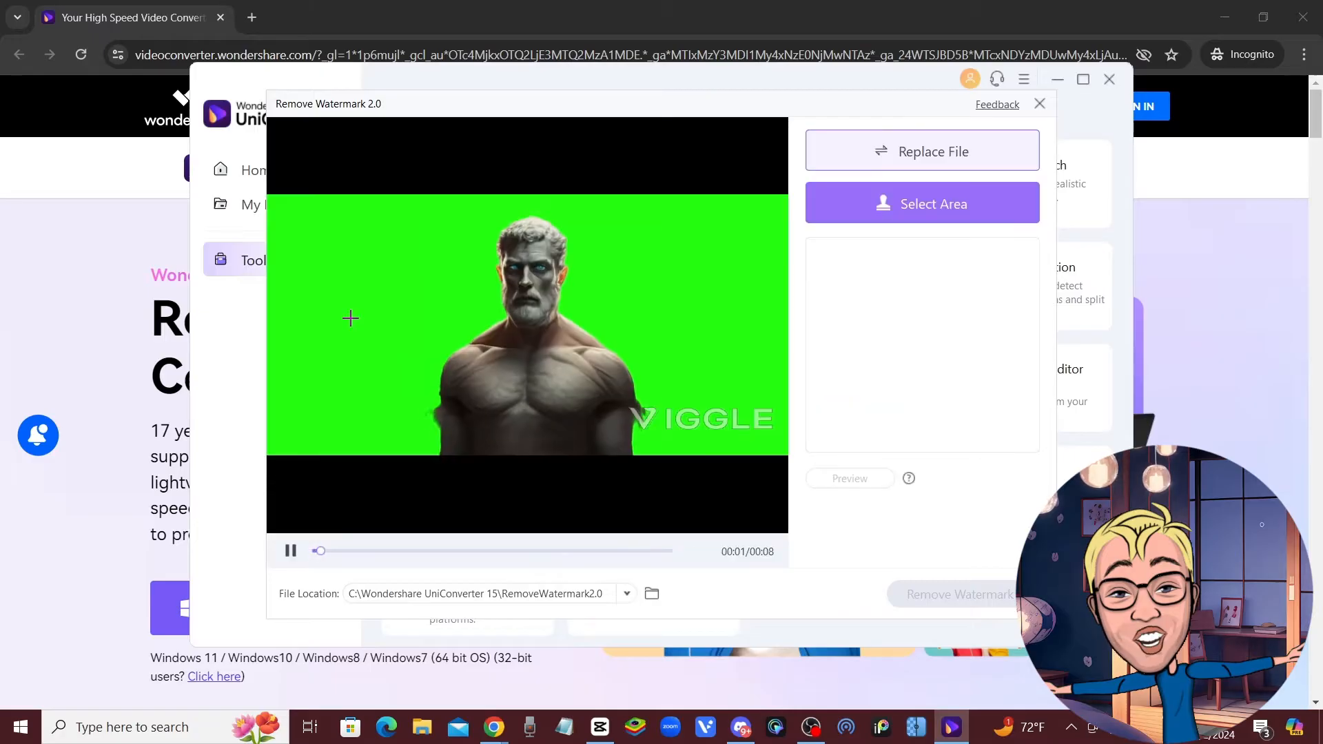
left_click(291, 551)
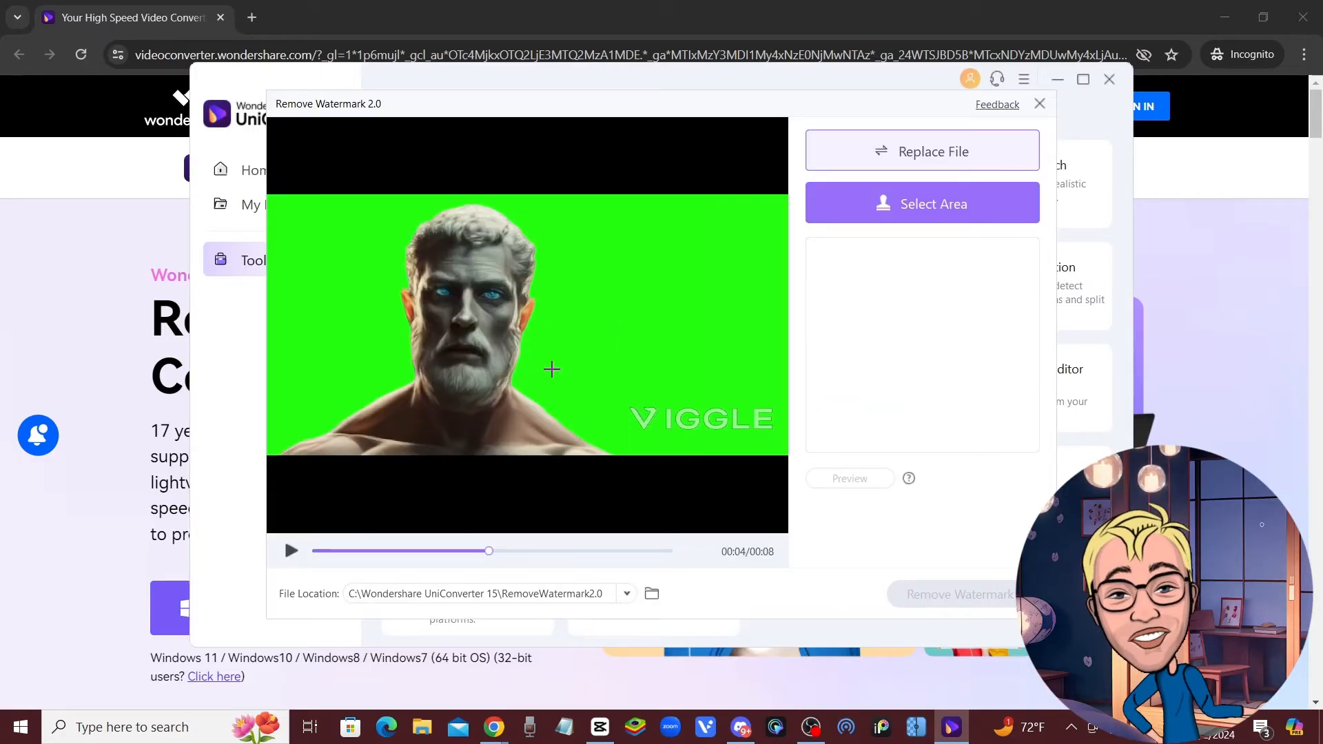
mouse_move(493, 299)
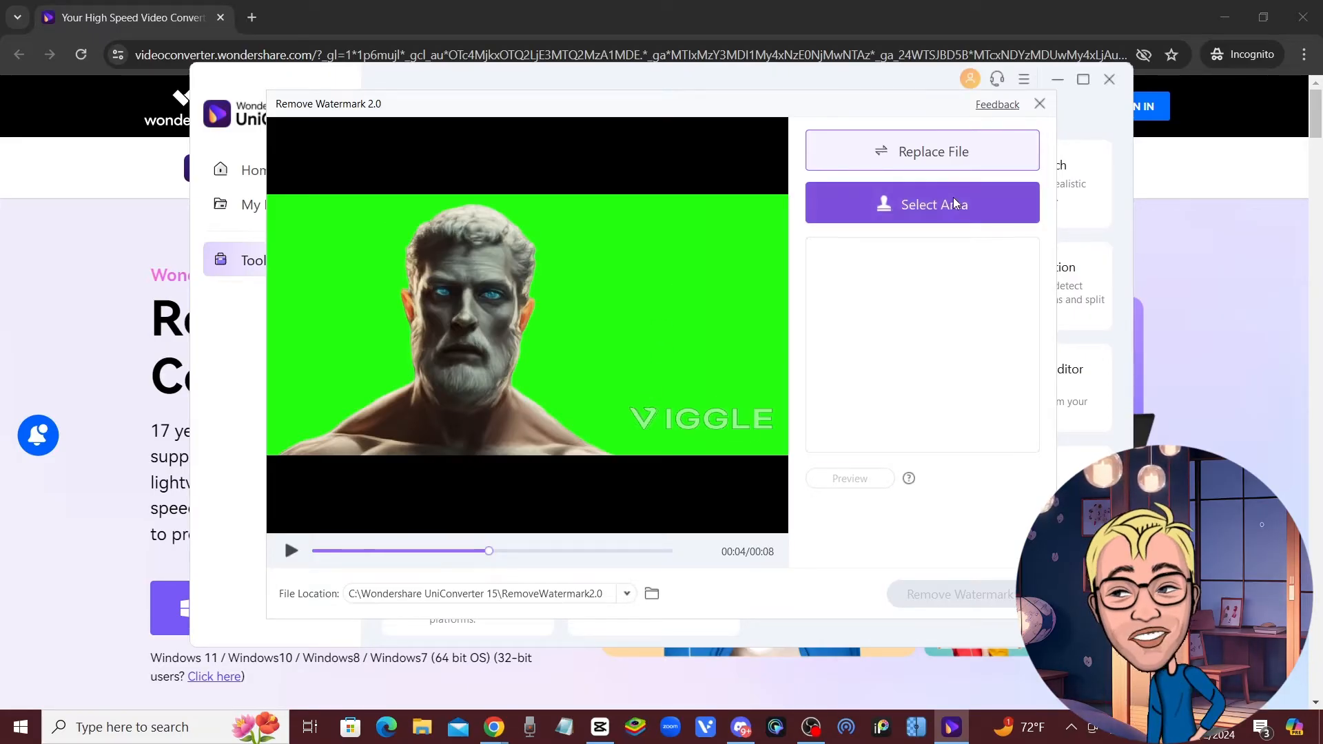
Add a selection area over the VIGGLE logo and start the watermark removal
left_click(920, 204)
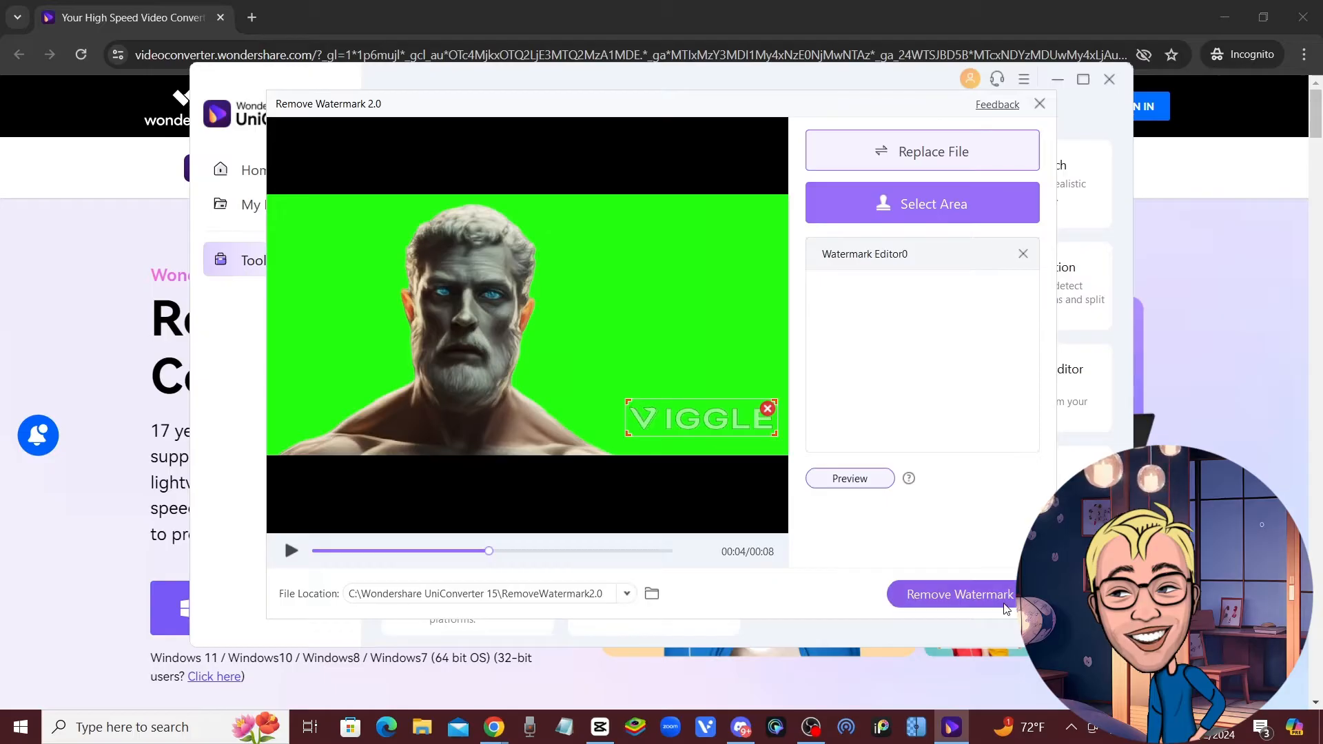
left_click(958, 594)
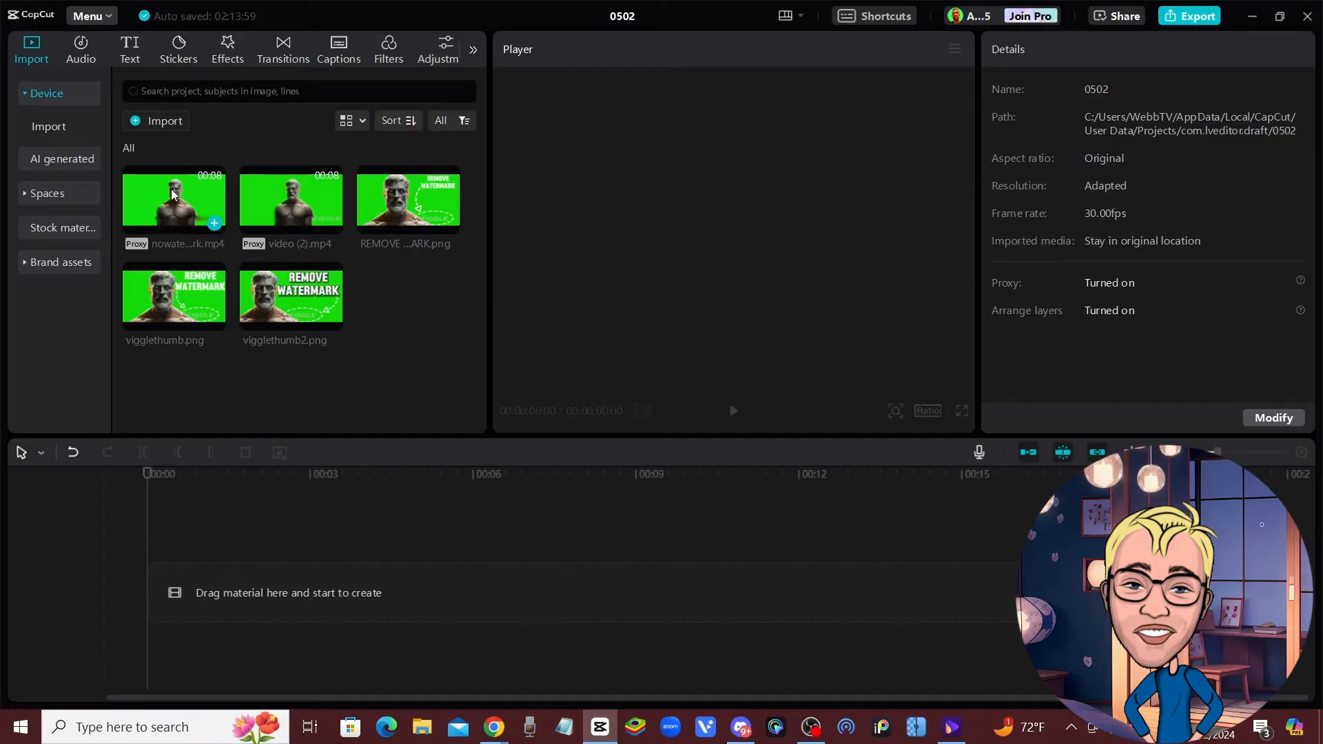
mouse_move(248, 632)
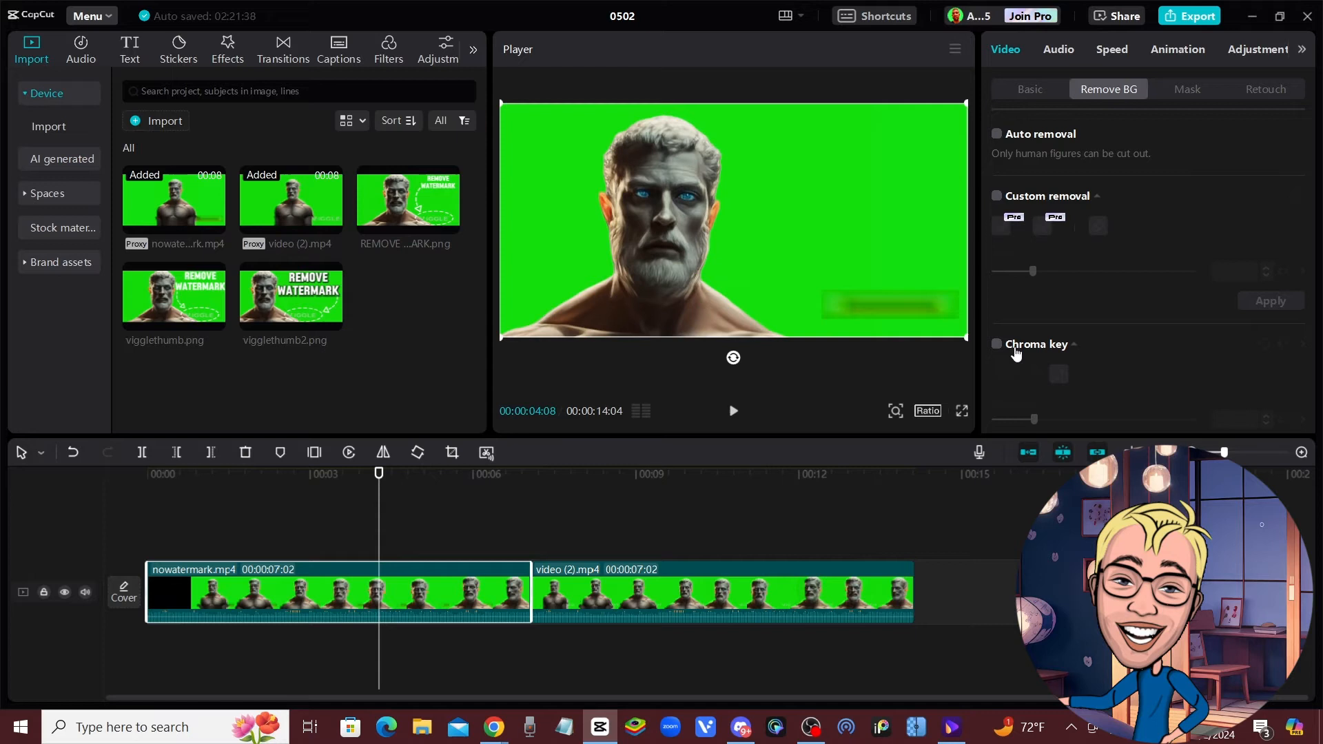
Enable Chroma key on the no-watermark clip, sample its green background, then select the original clip
left_click(997, 345)
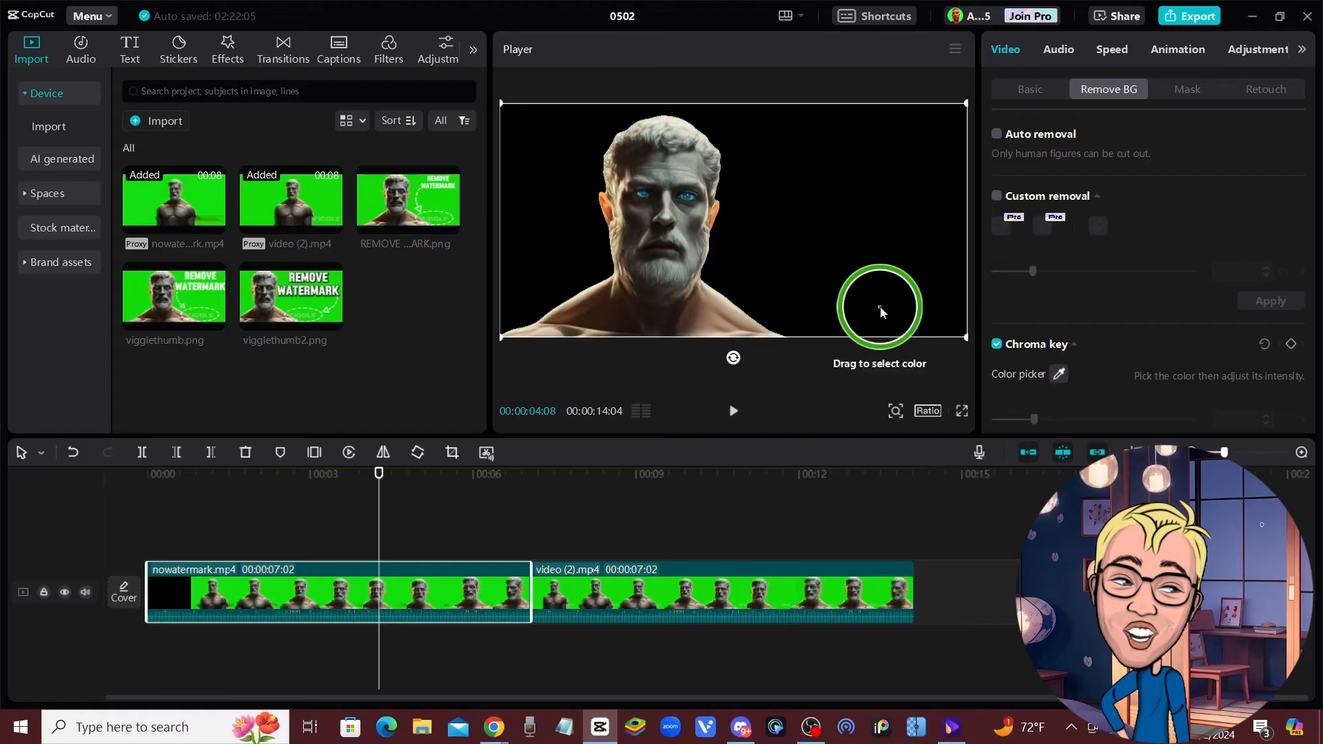
left_click(881, 307)
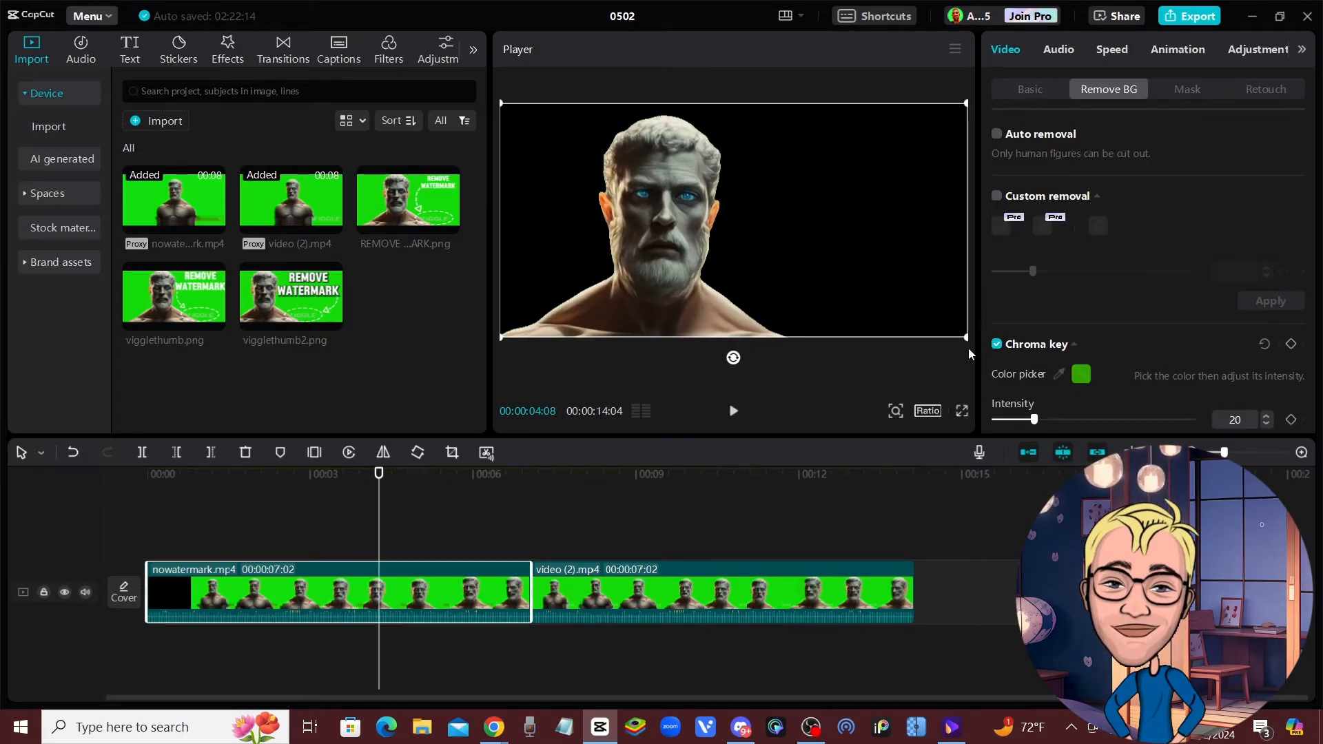
mouse_move(562, 484)
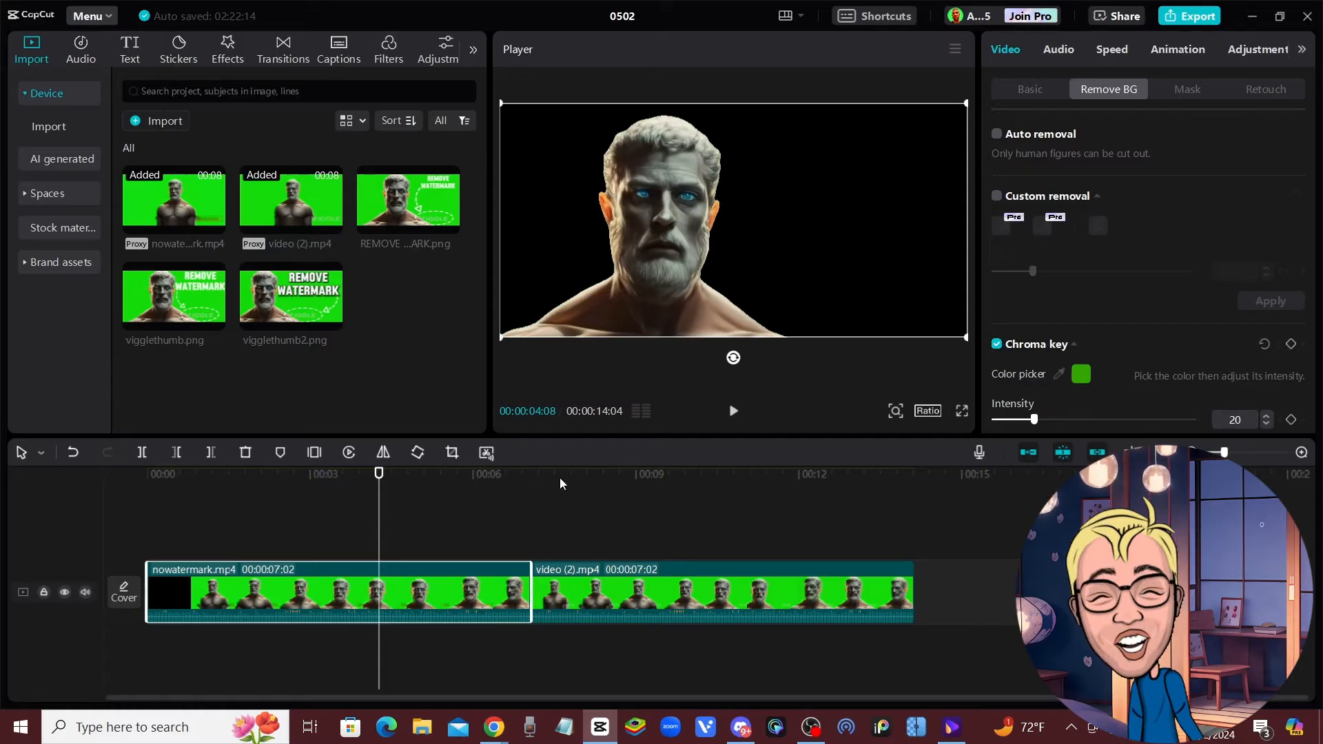
left_click(701, 473)
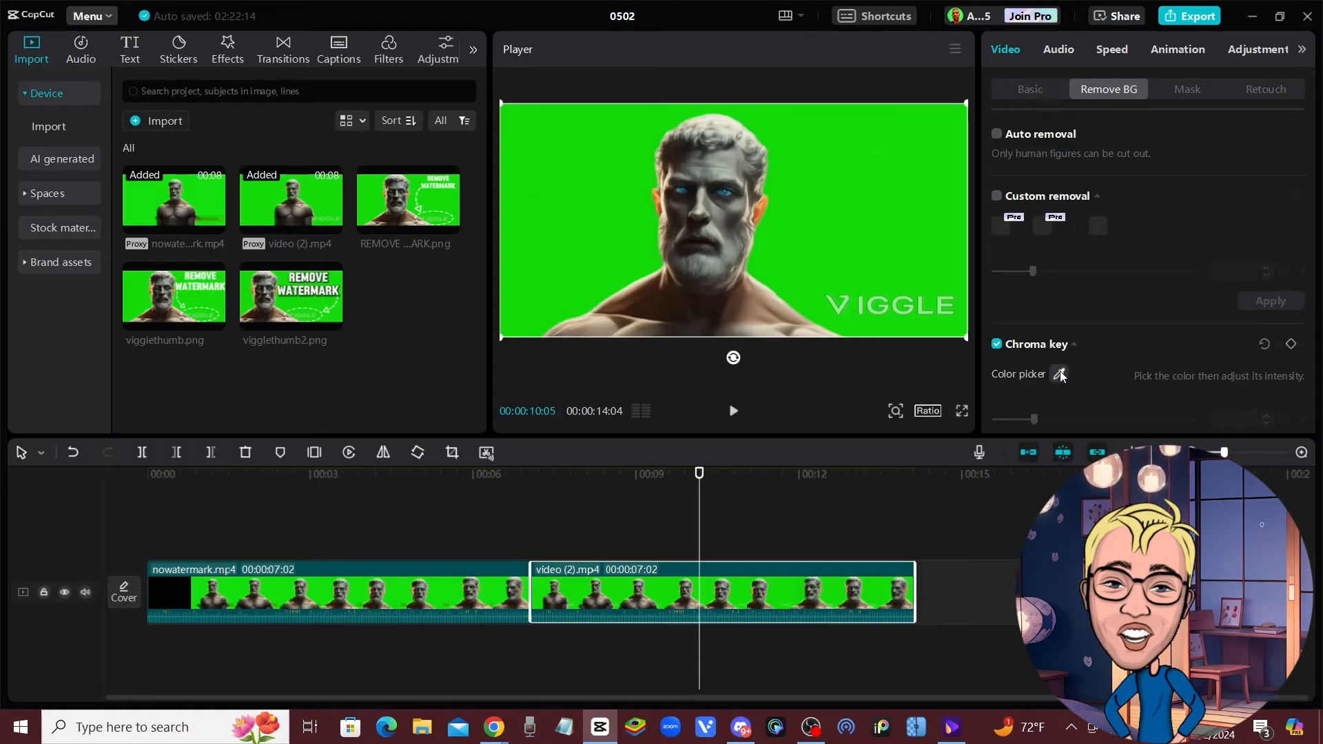
Sample the original clip's green background with the Chroma key color picker
left_click(1060, 373)
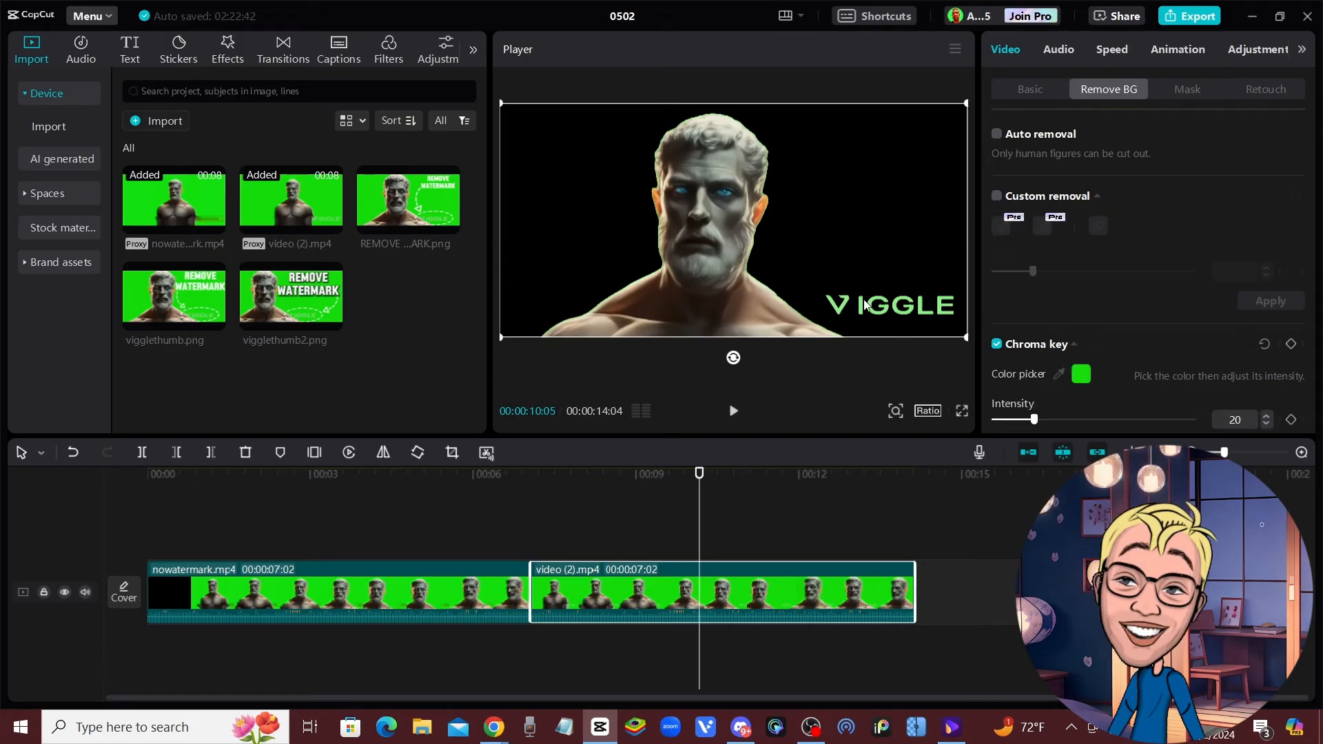
mouse_move(802, 423)
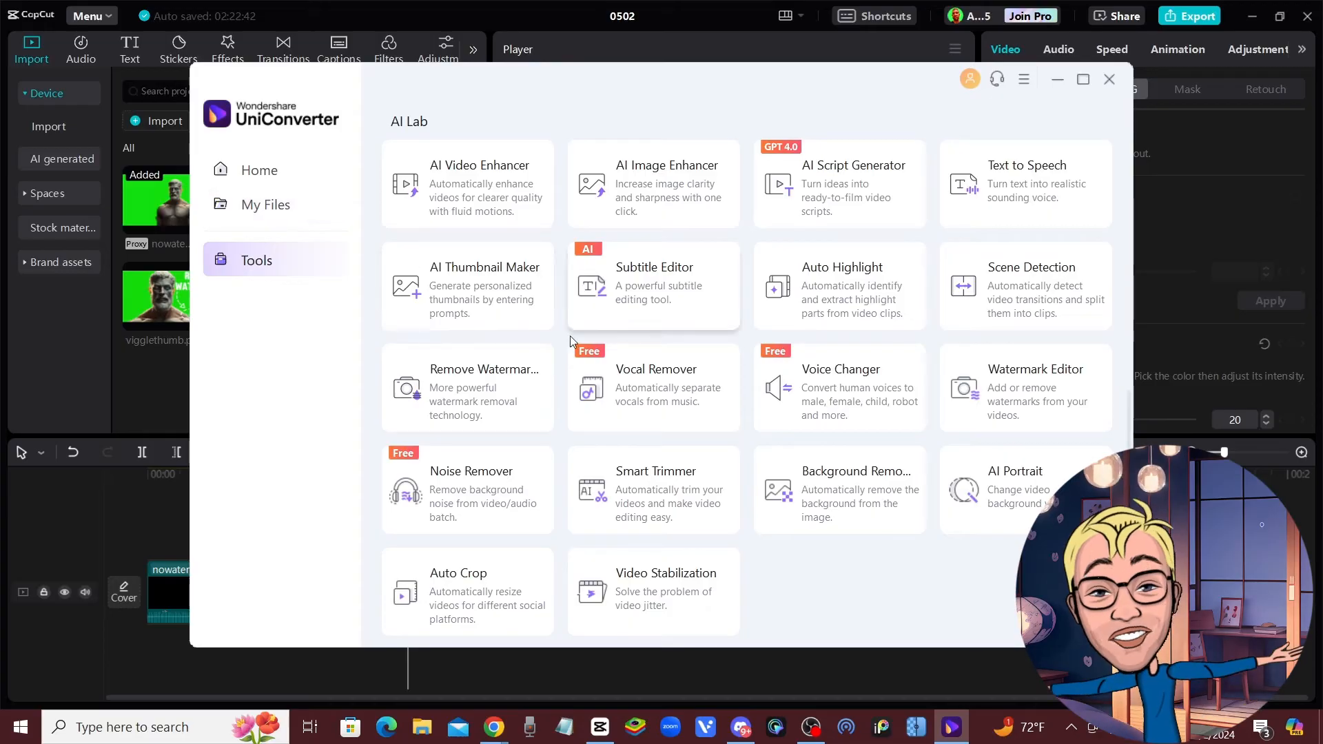
mouse_move(481, 375)
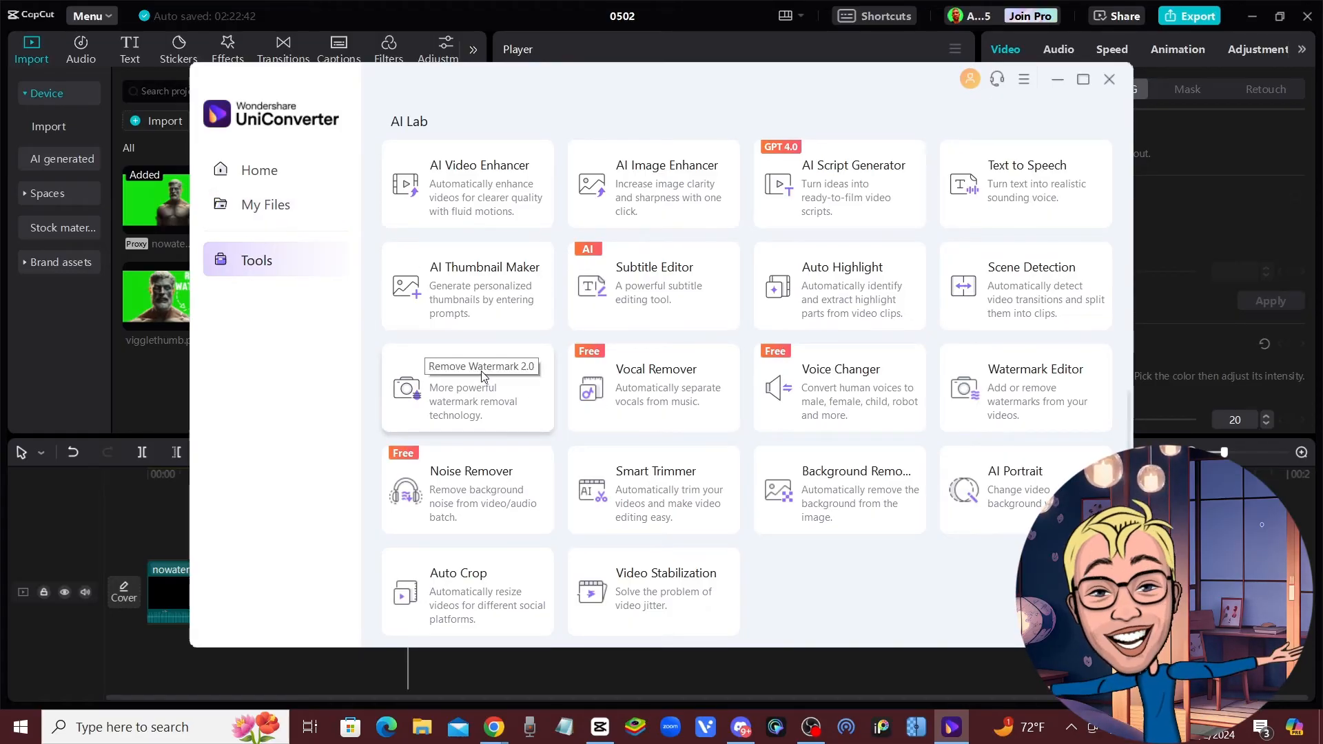
mouse_move(521, 387)
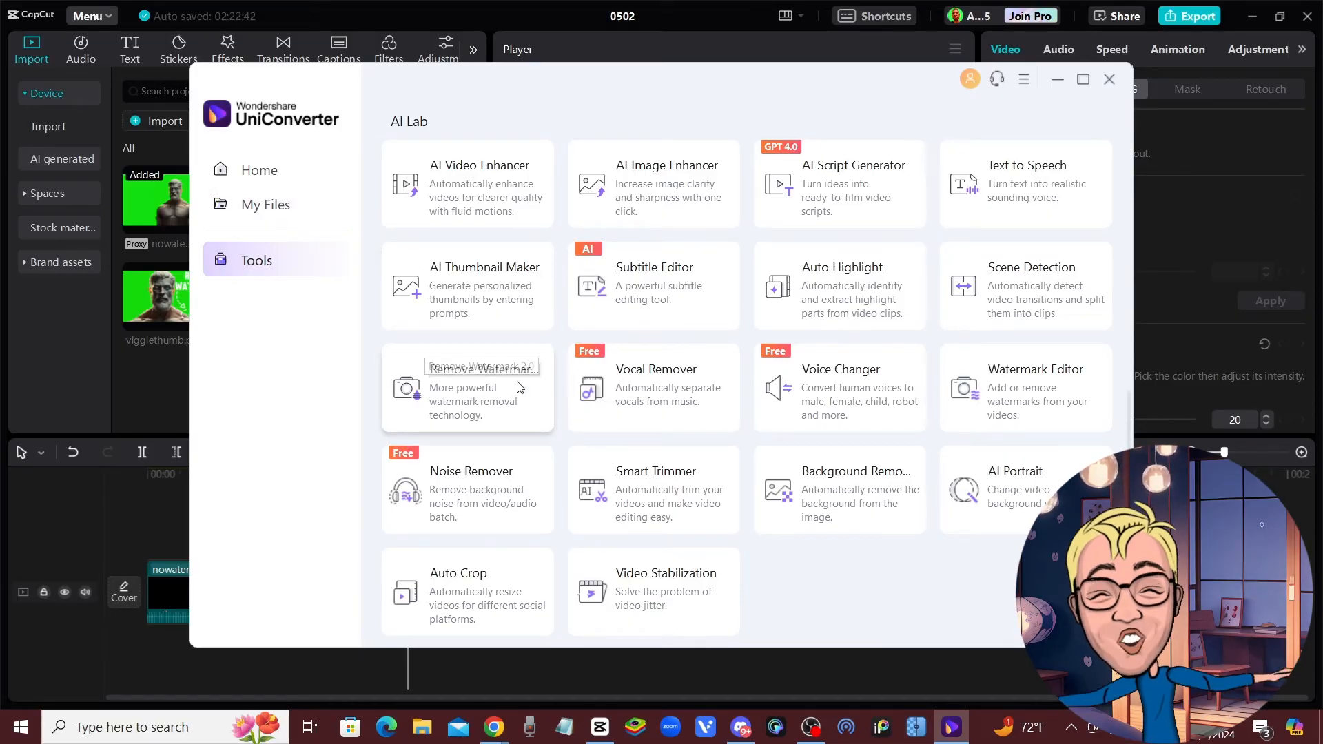
Reopen Remove Watermark and reload the green-screen Viggle clip with a marked watermark area
left_click(467, 389)
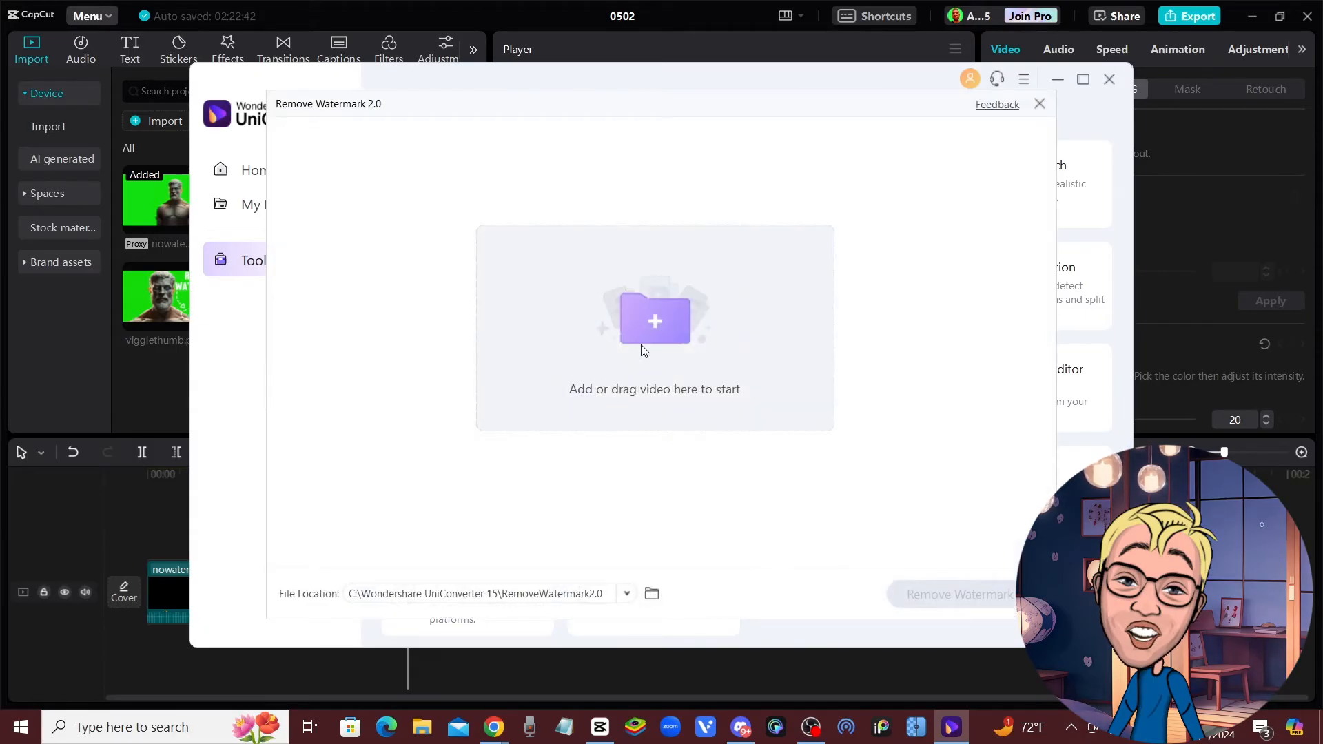
left_click(653, 319)
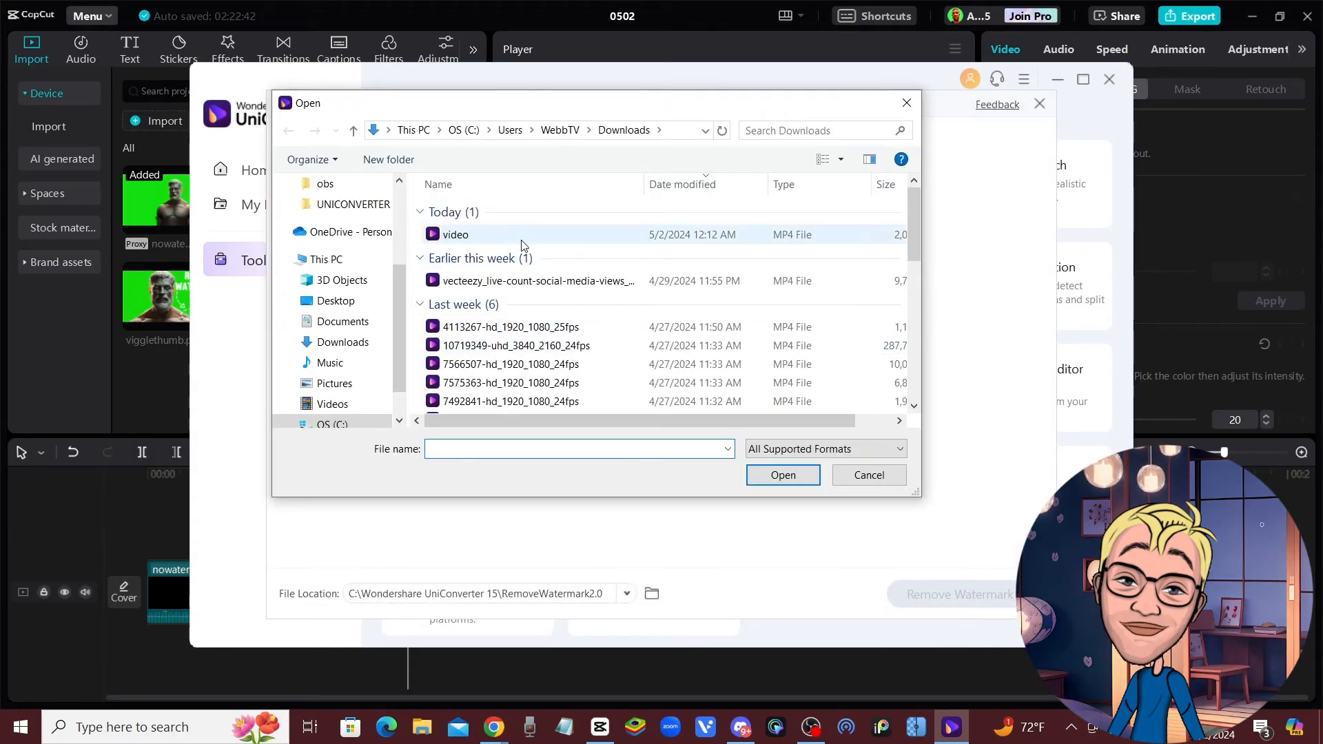
left_click(782, 475)
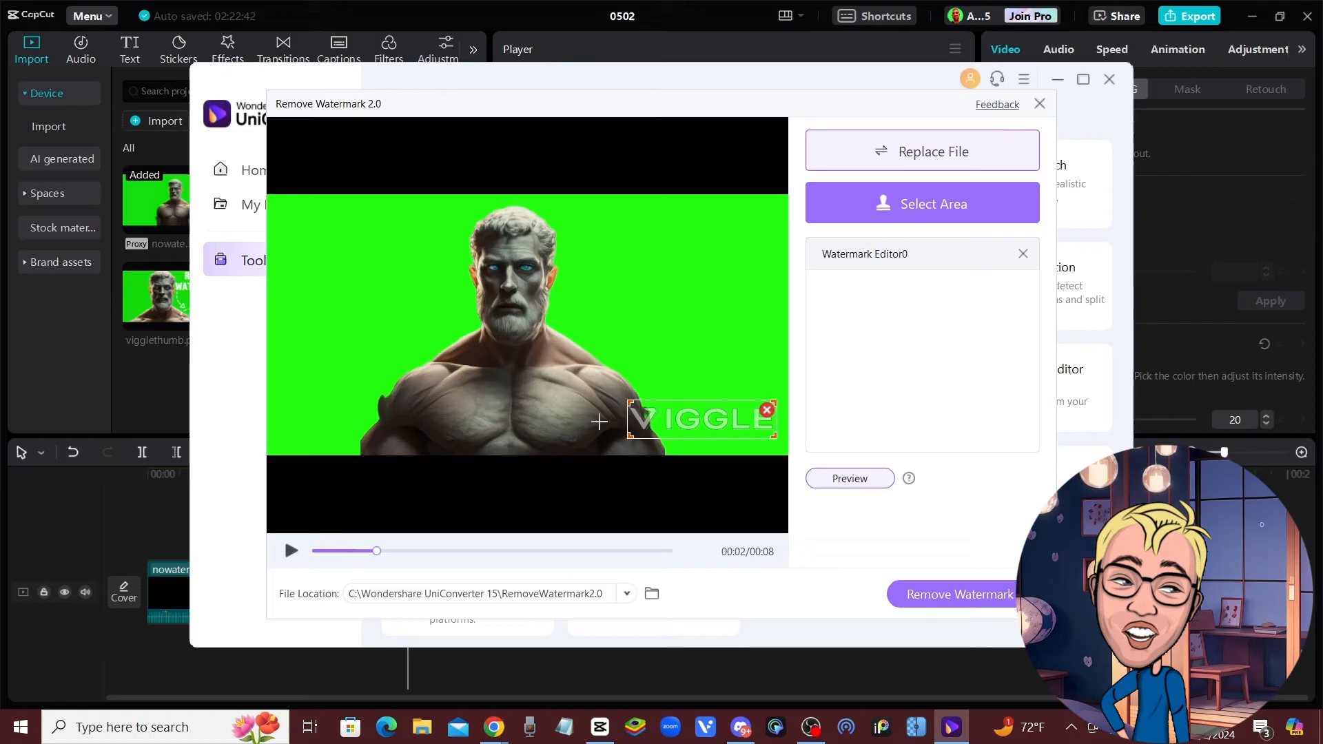
mouse_move(806, 175)
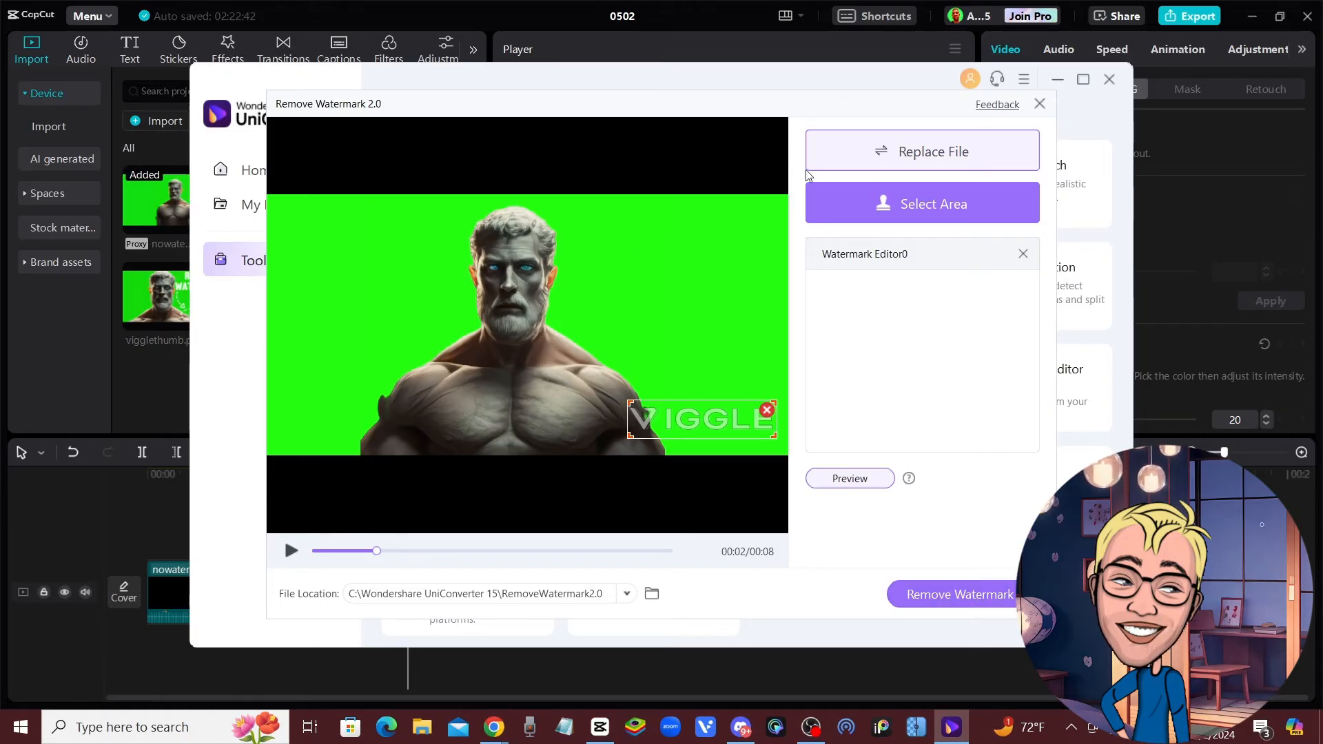
mouse_move(474, 292)
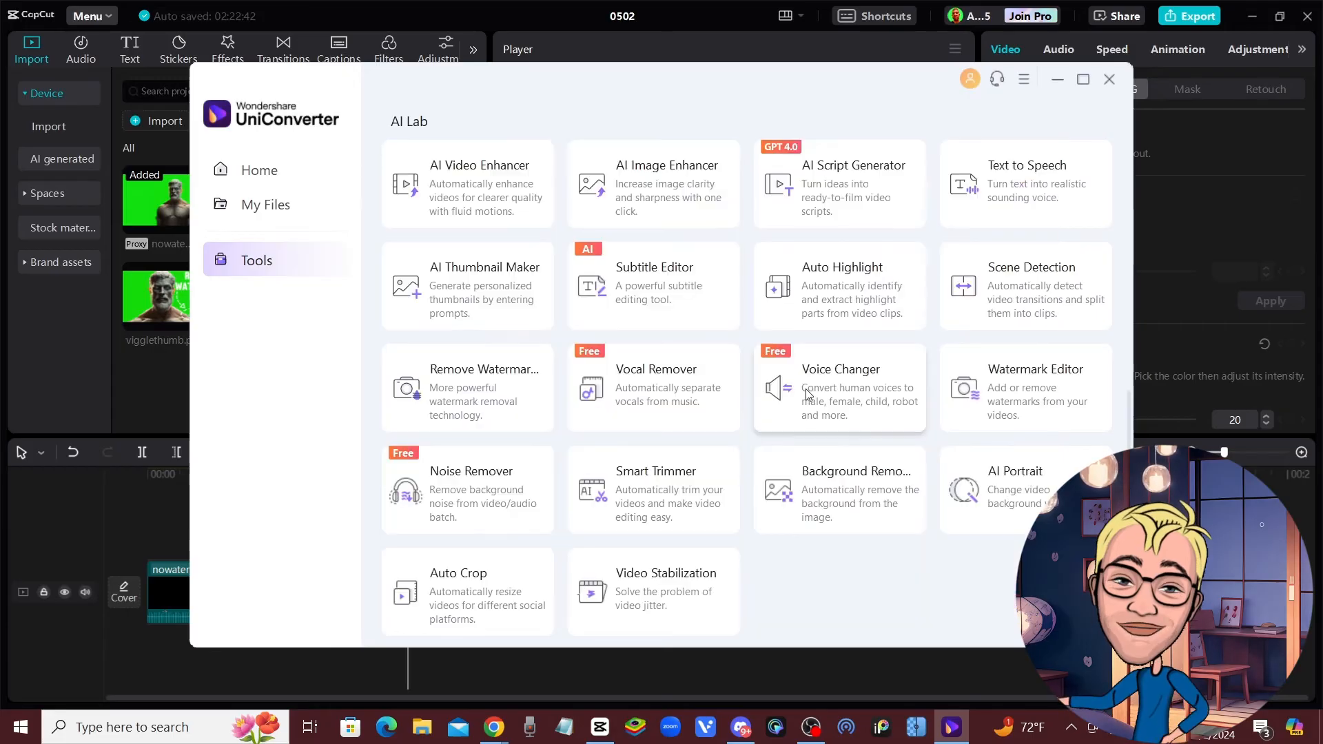
mouse_move(557, 289)
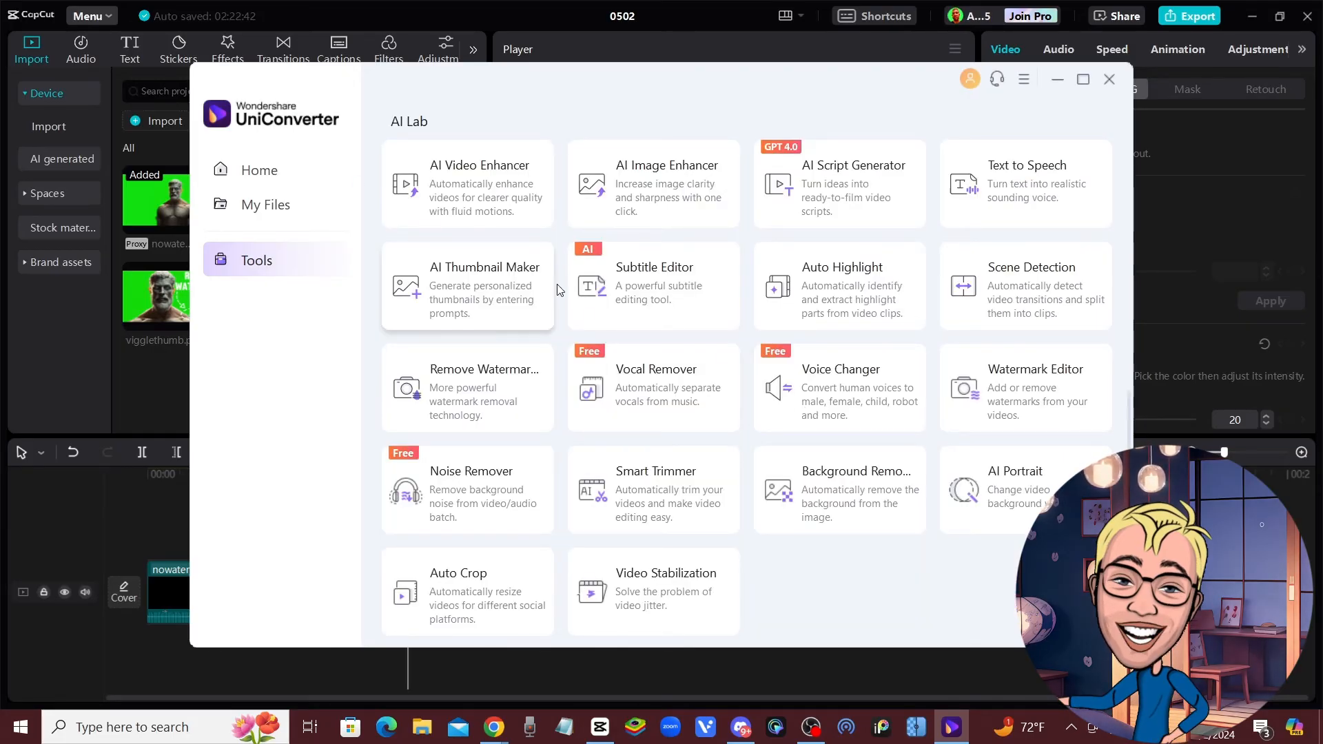
mouse_move(469, 384)
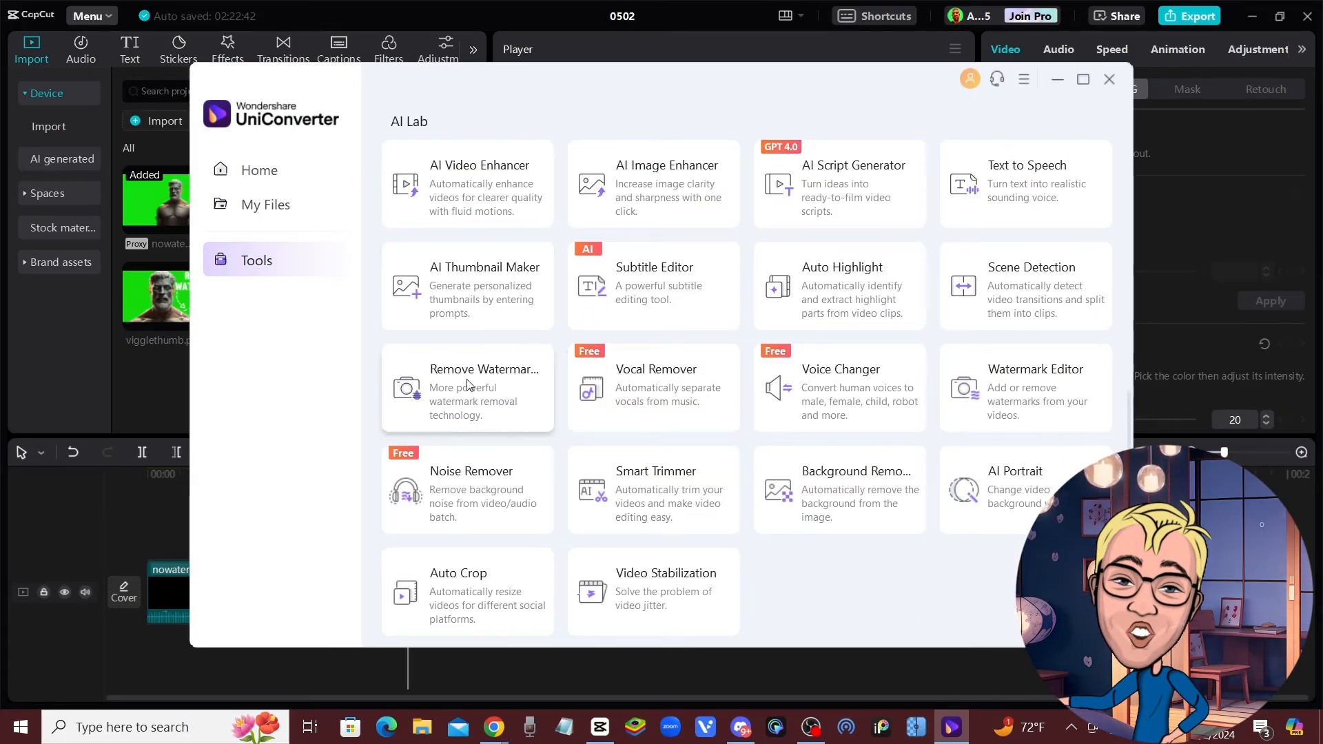
Scroll the Tools page and launch the AI Video Enhancer for the green-screen clip
scroll("up", 3)
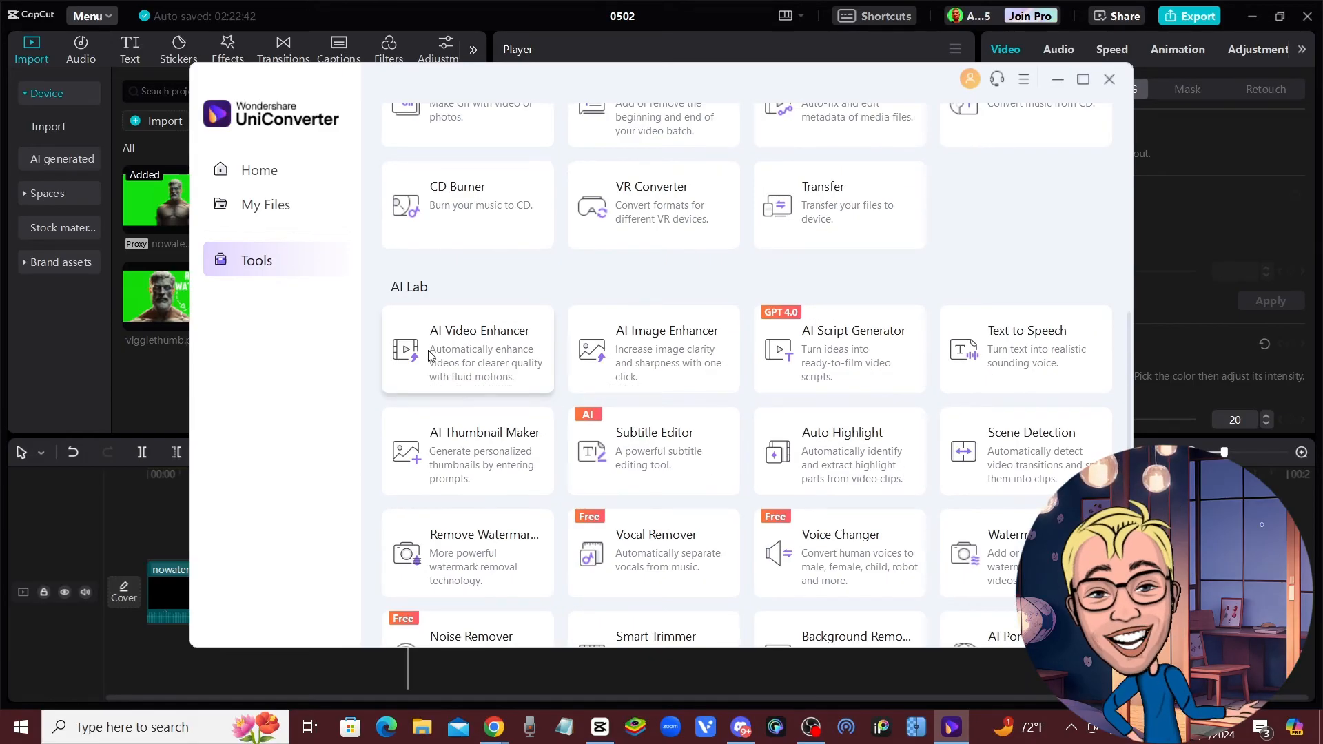
left_click(468, 349)
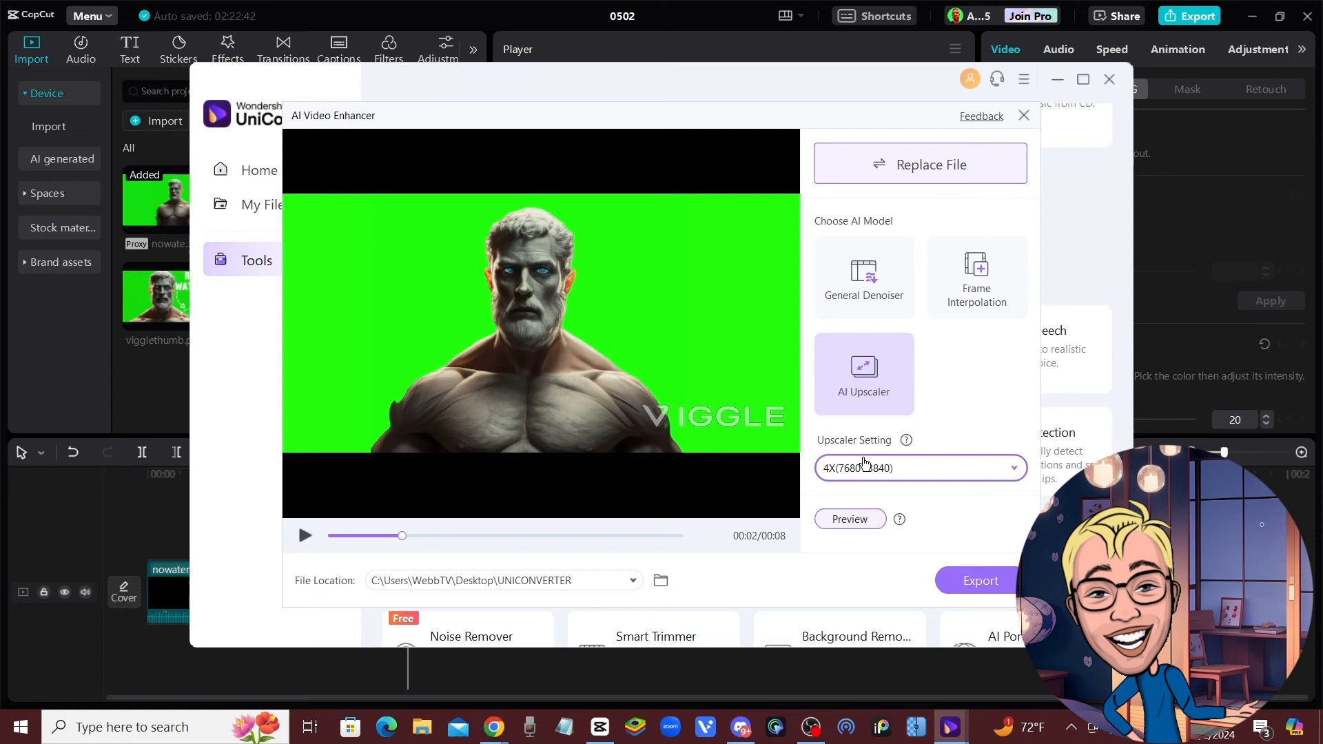
mouse_move(964, 380)
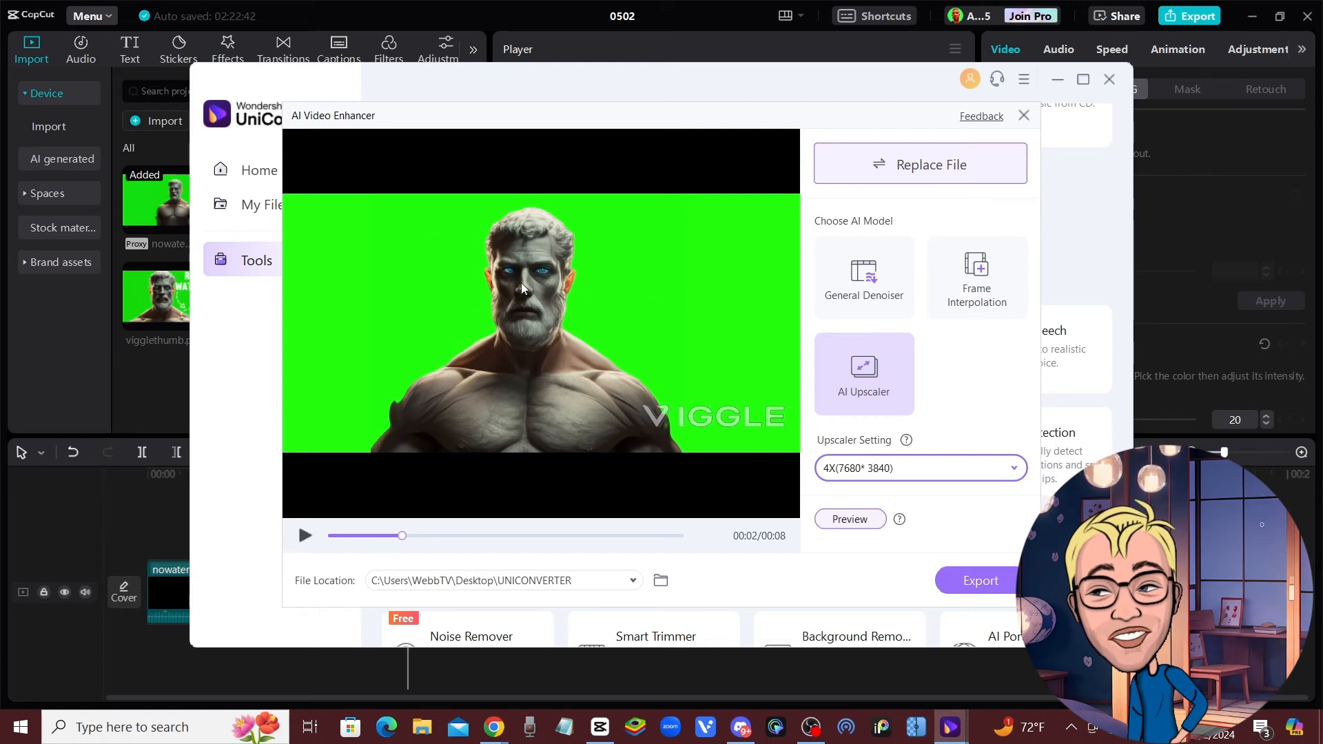
mouse_move(761, 435)
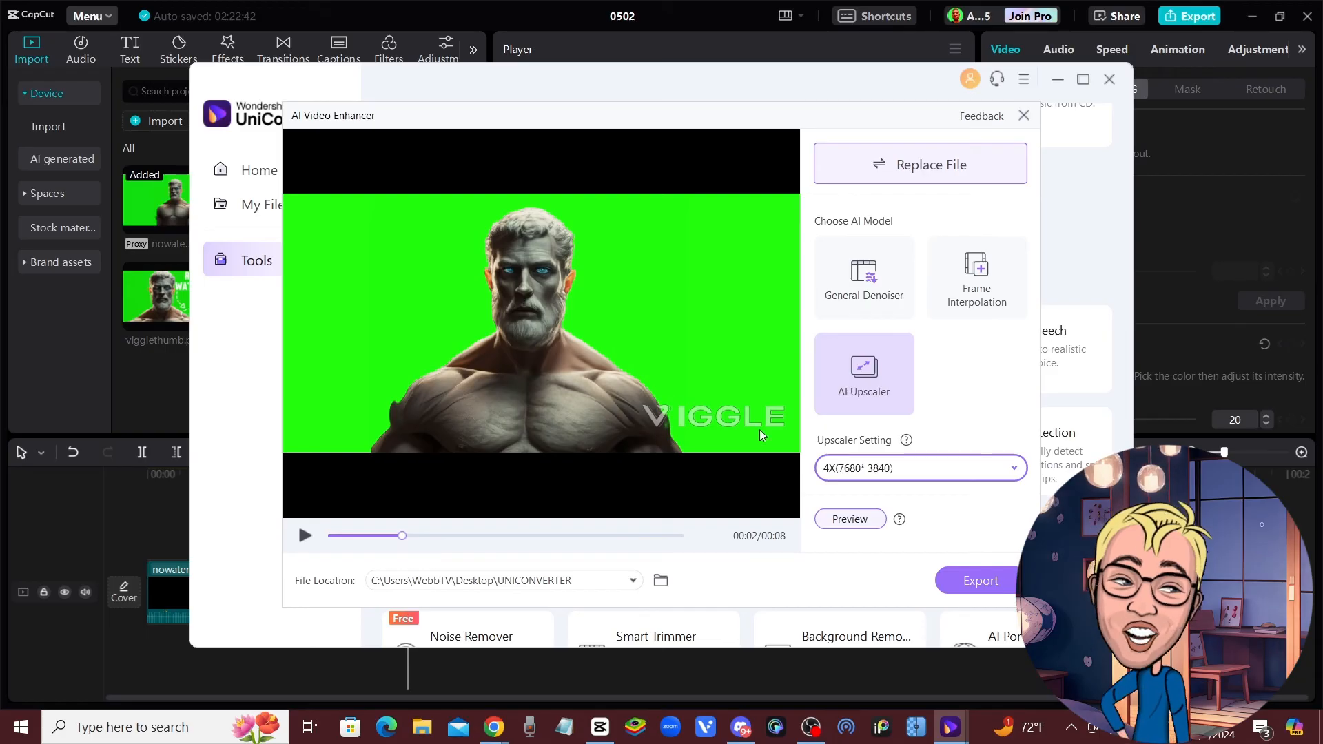
mouse_move(580, 323)
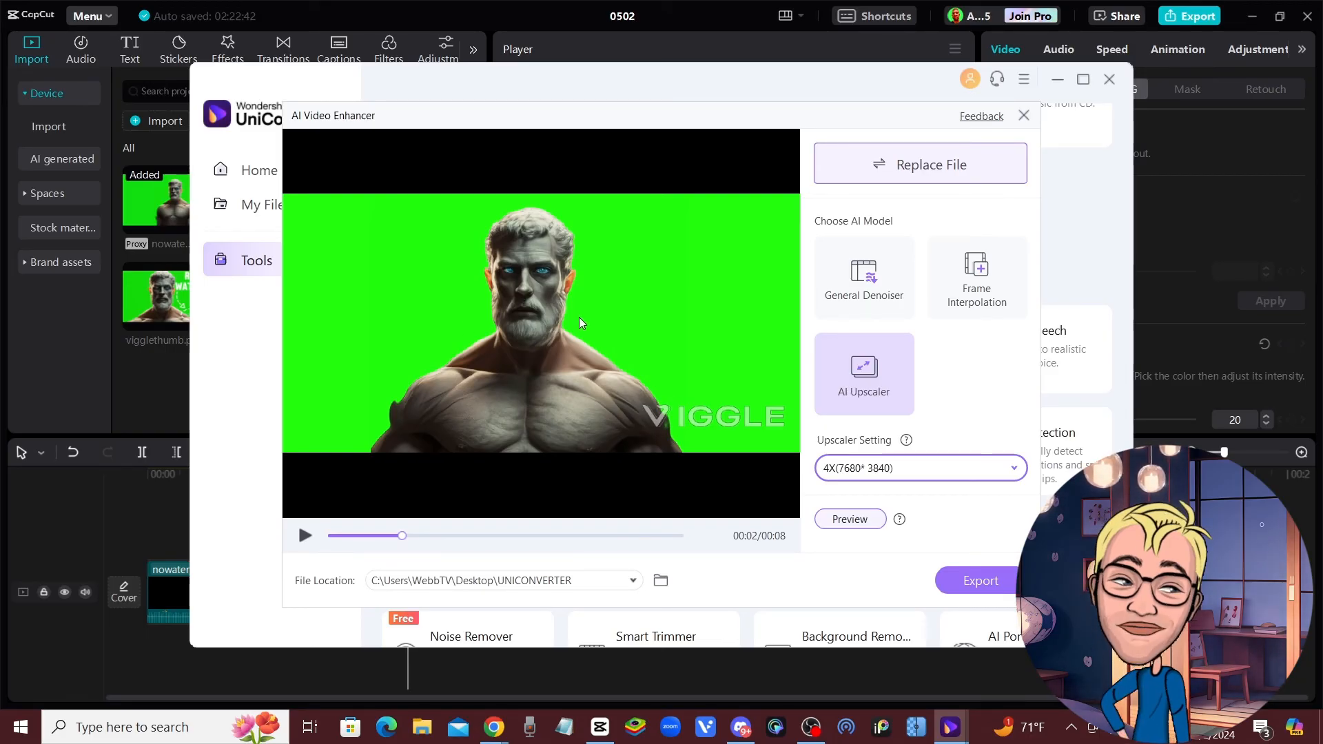
mouse_move(644, 275)
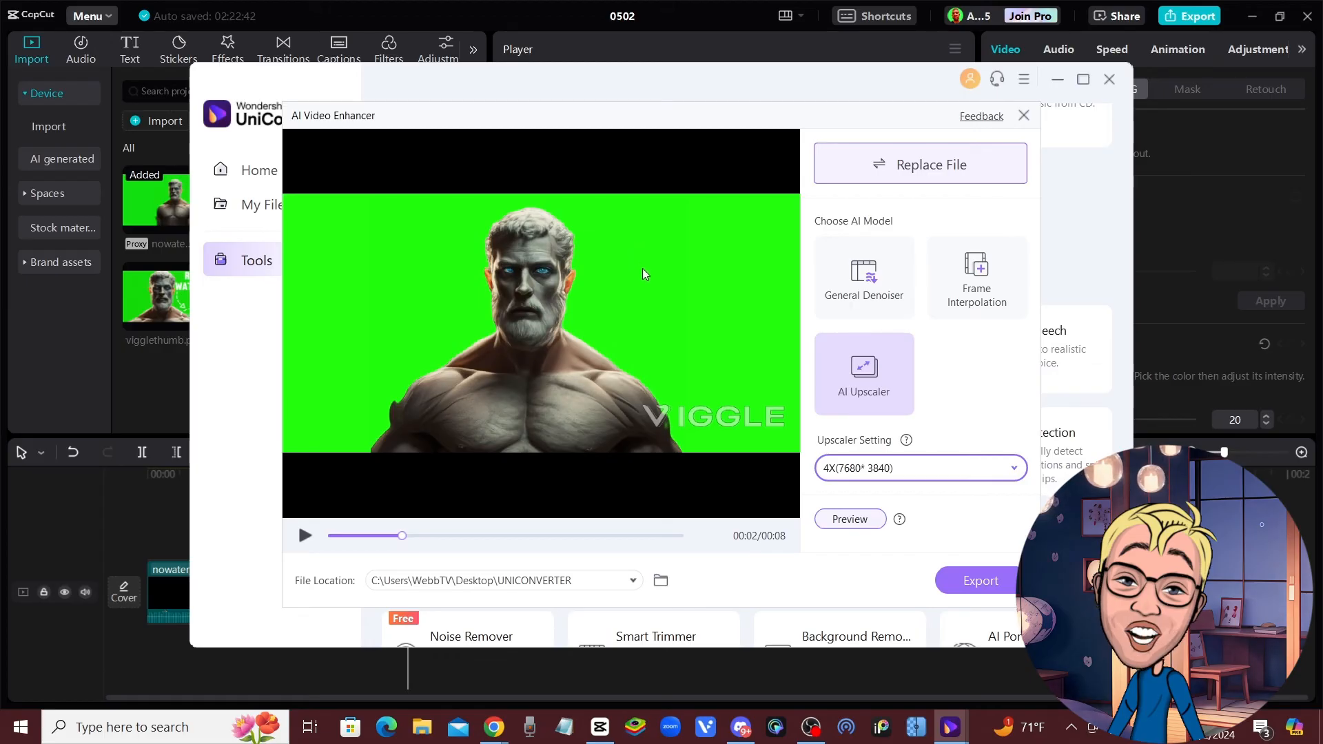
mouse_move(624, 373)
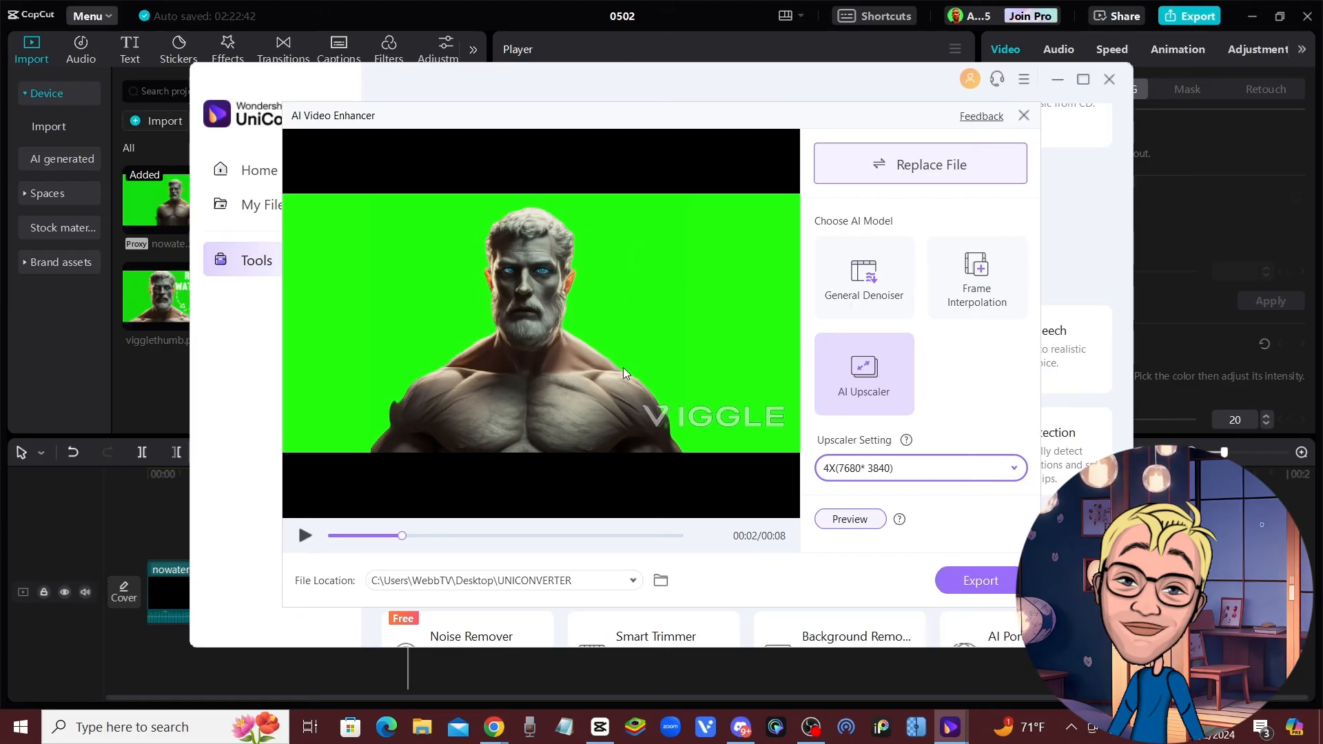
mouse_move(721, 456)
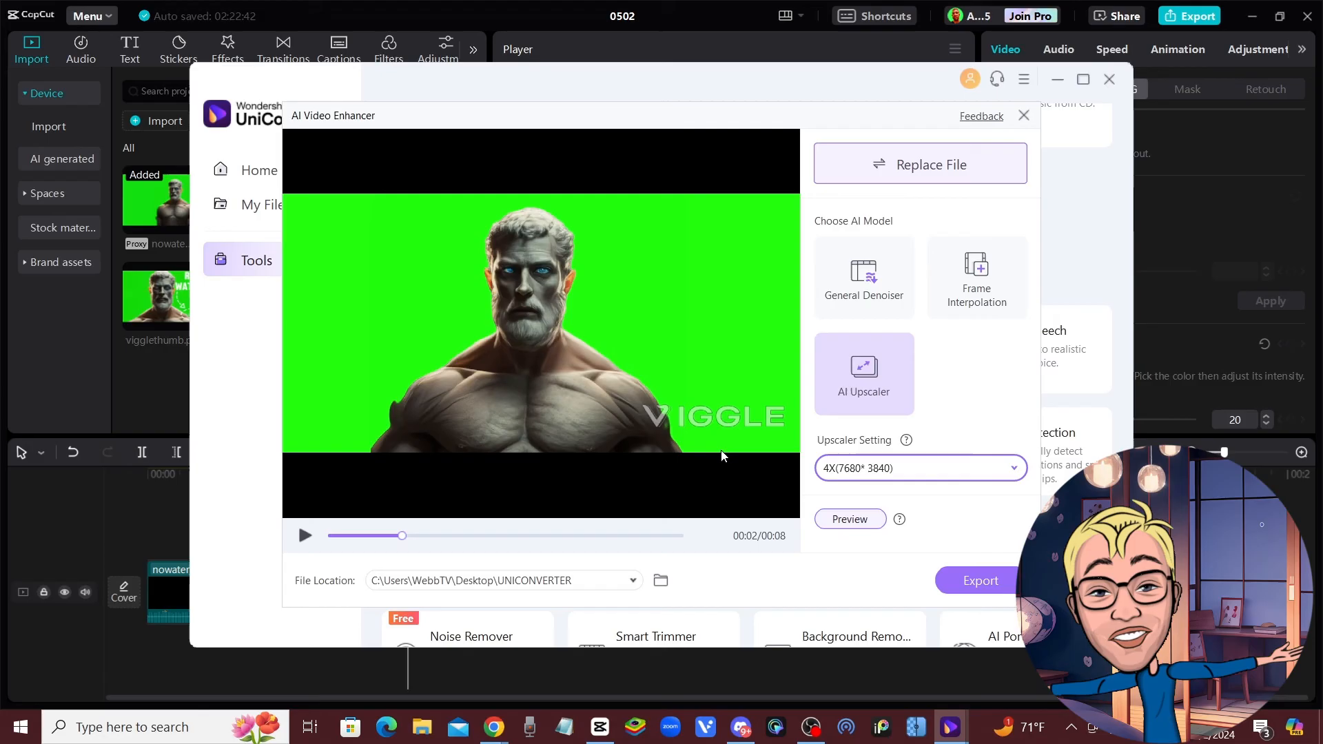
mouse_move(743, 467)
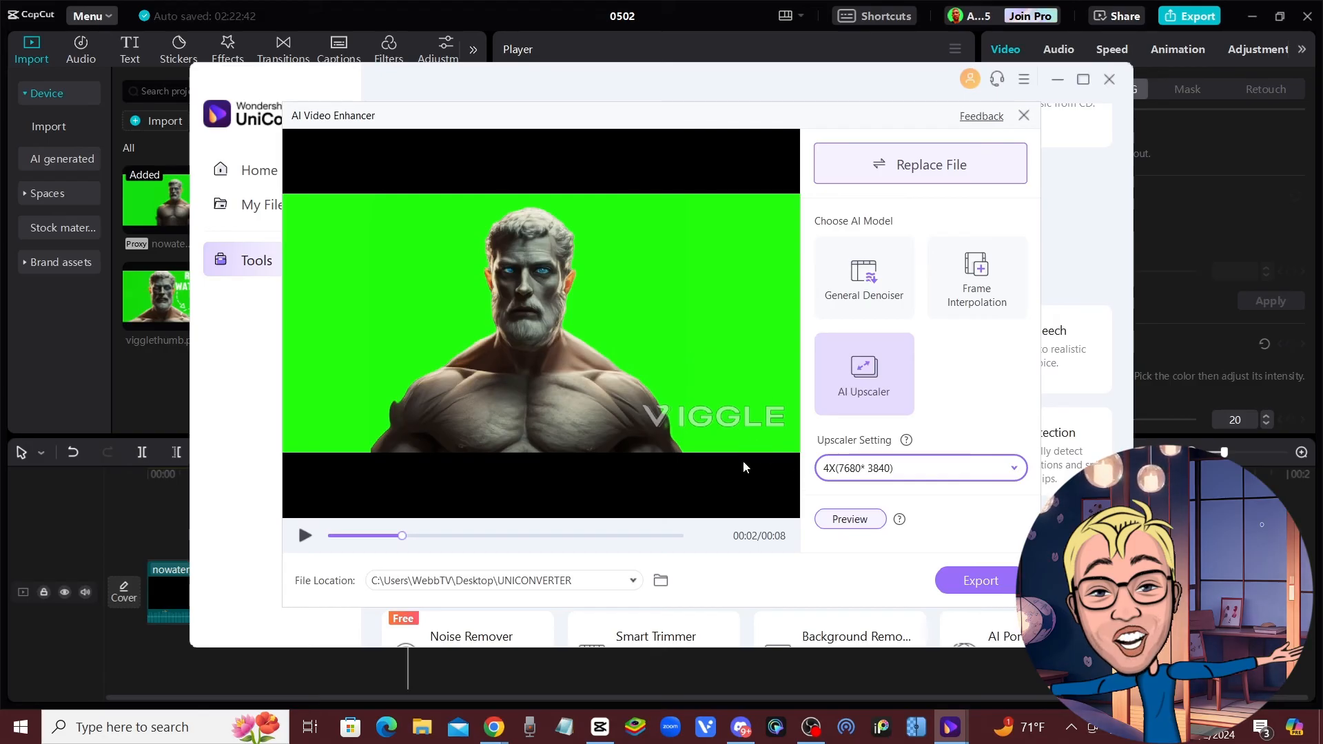
mouse_move(1054, 277)
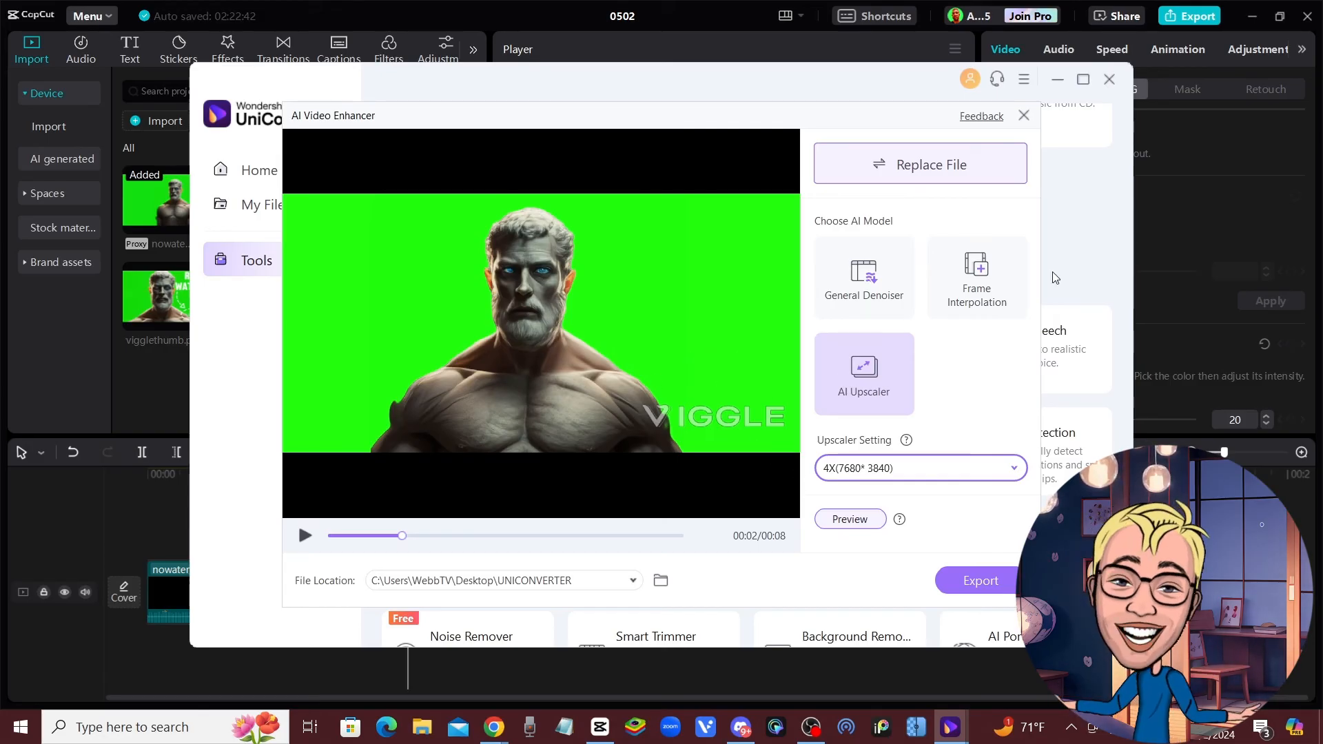
mouse_move(728, 268)
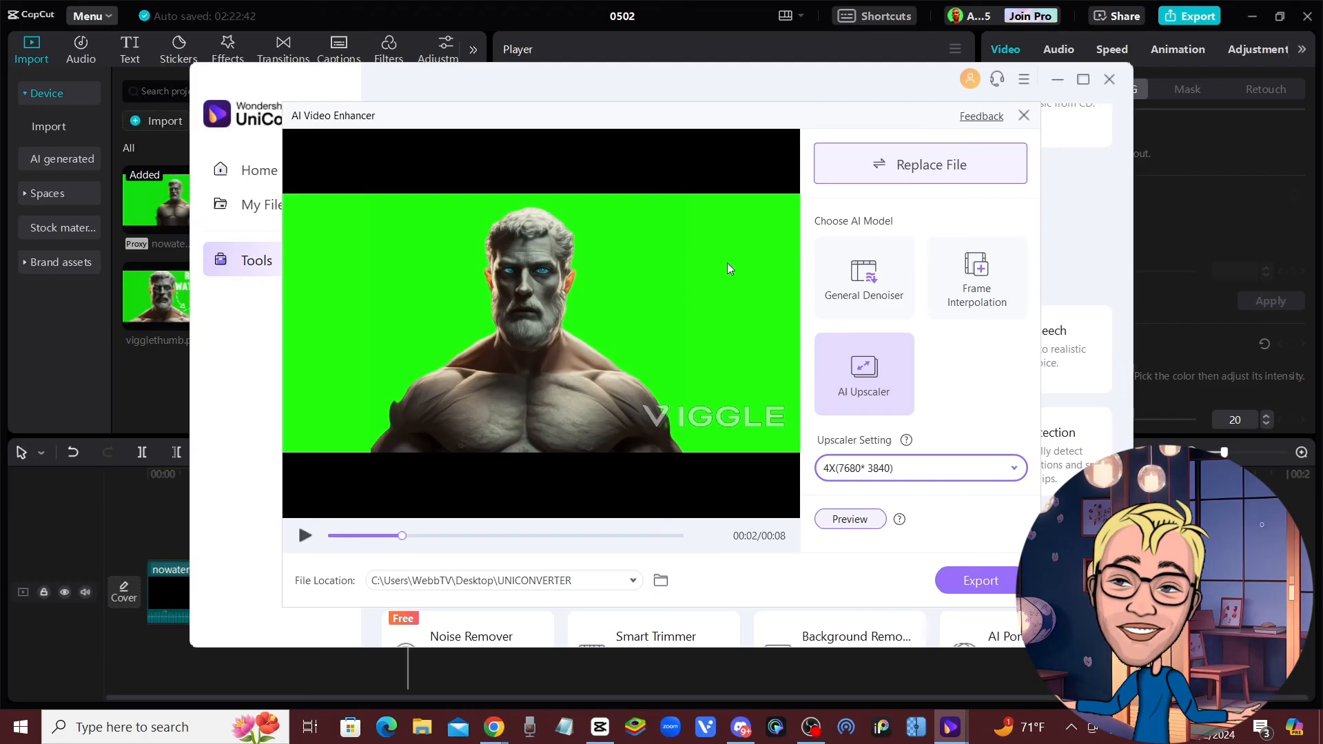
mouse_move(863, 270)
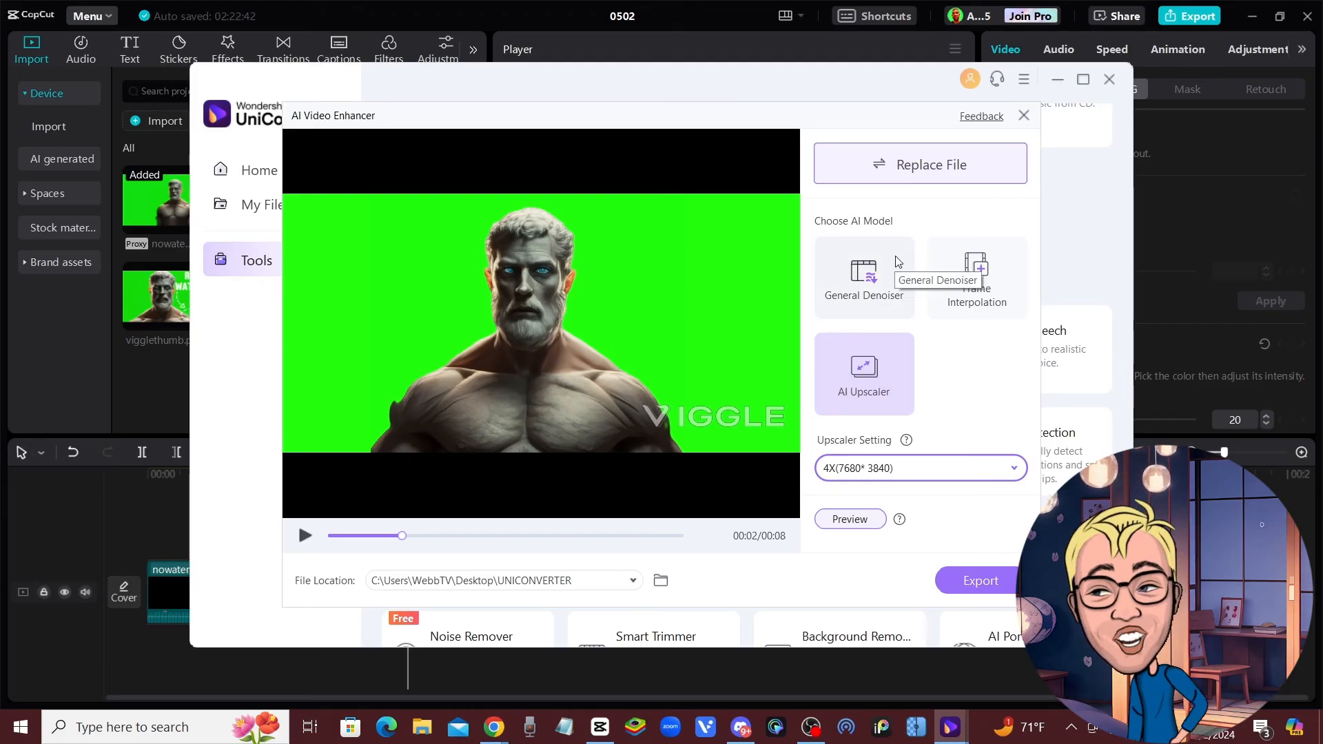
mouse_move(912, 257)
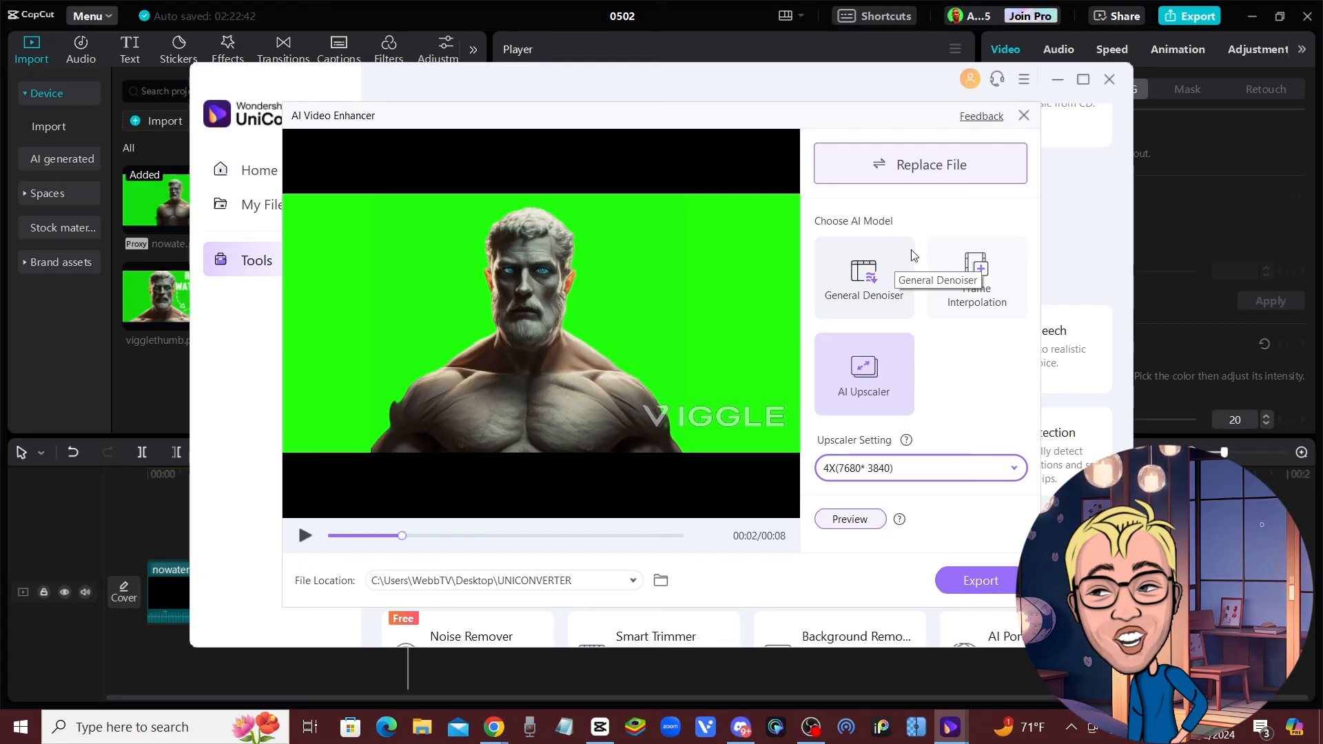
mouse_move(986, 226)
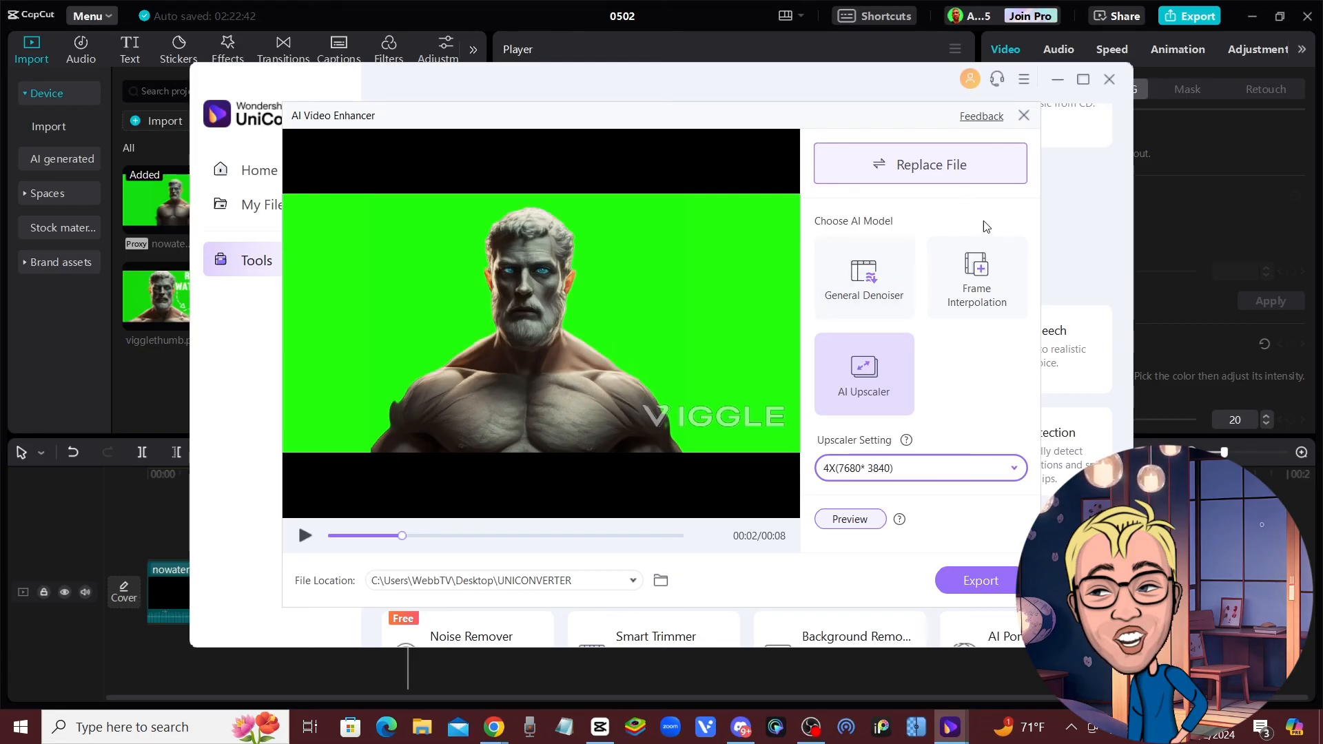
mouse_move(682, 390)
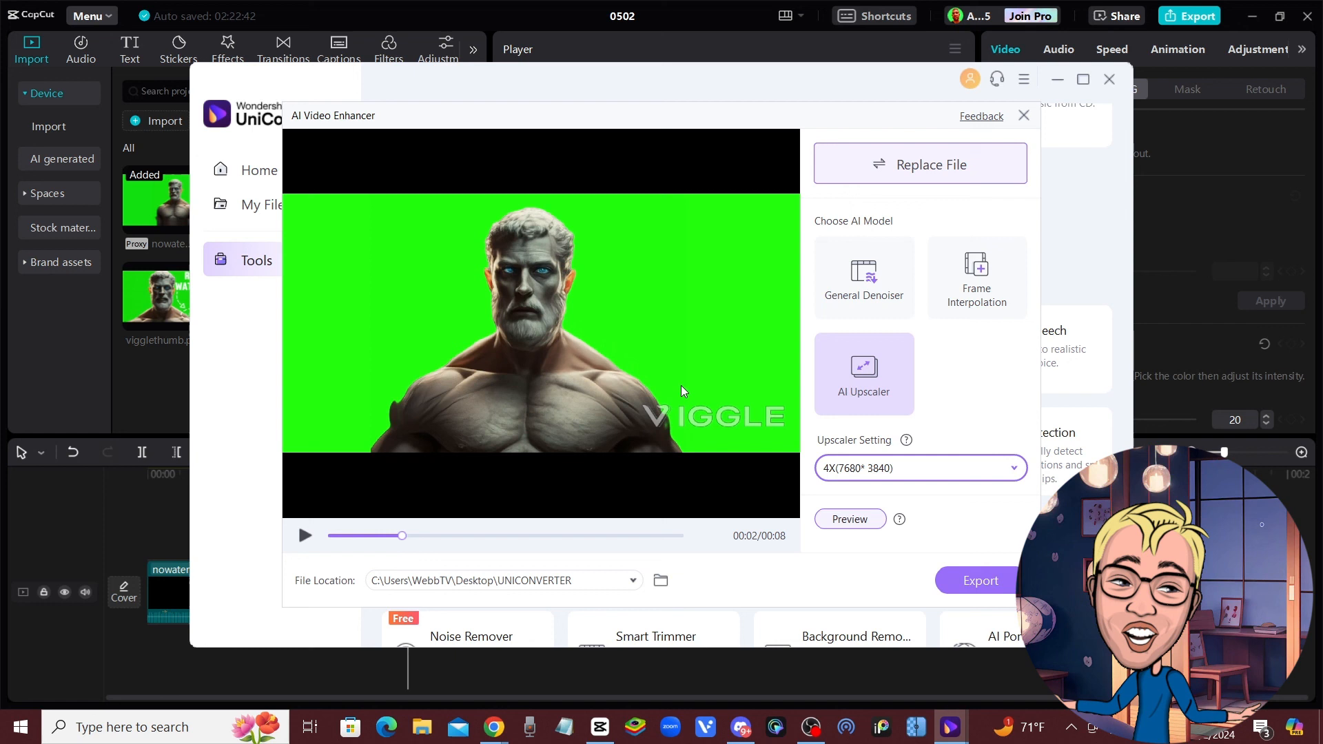
mouse_move(865, 274)
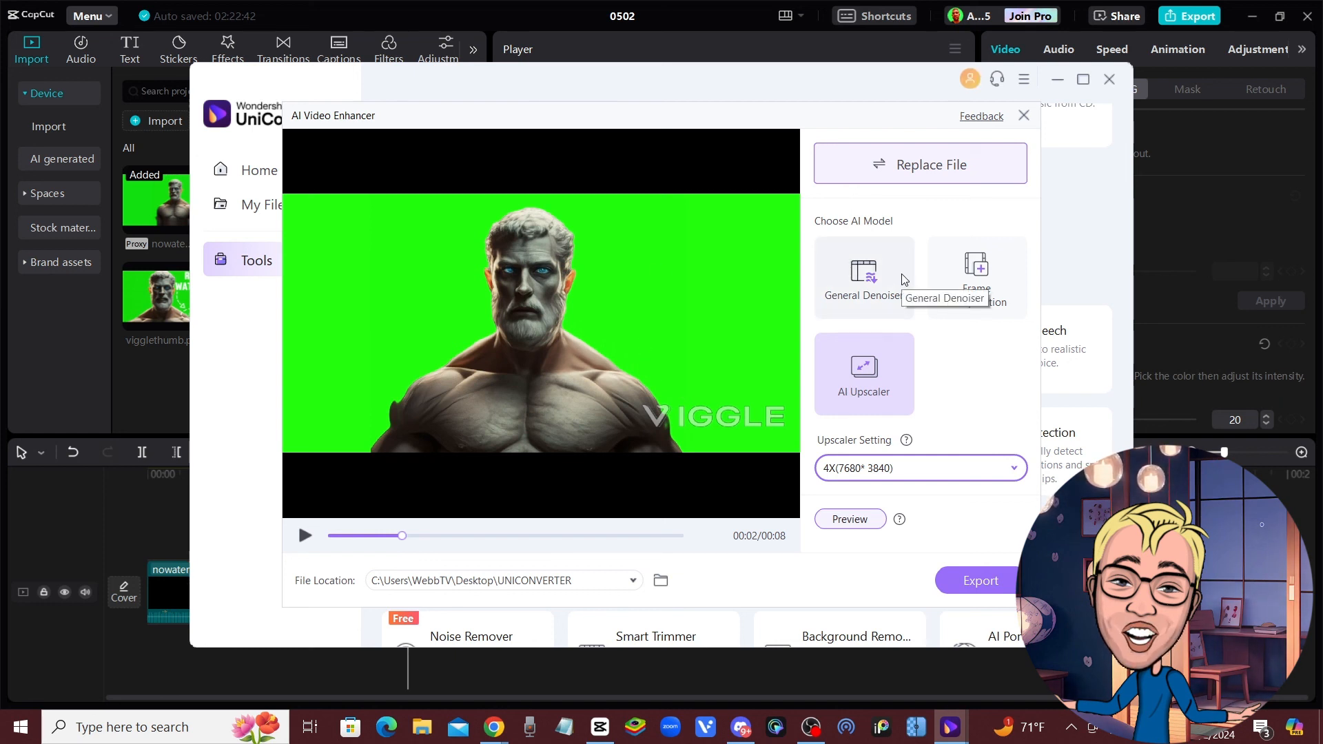
mouse_move(824, 271)
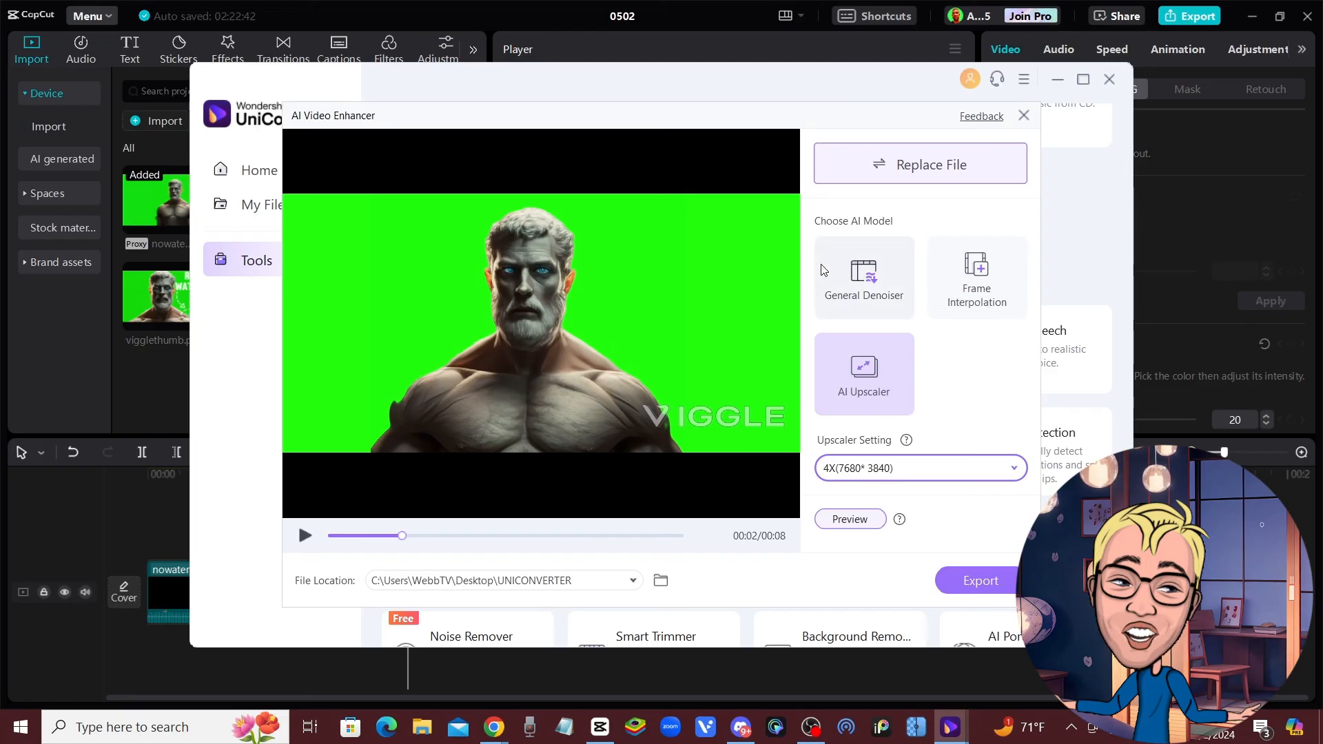
mouse_move(1209, 167)
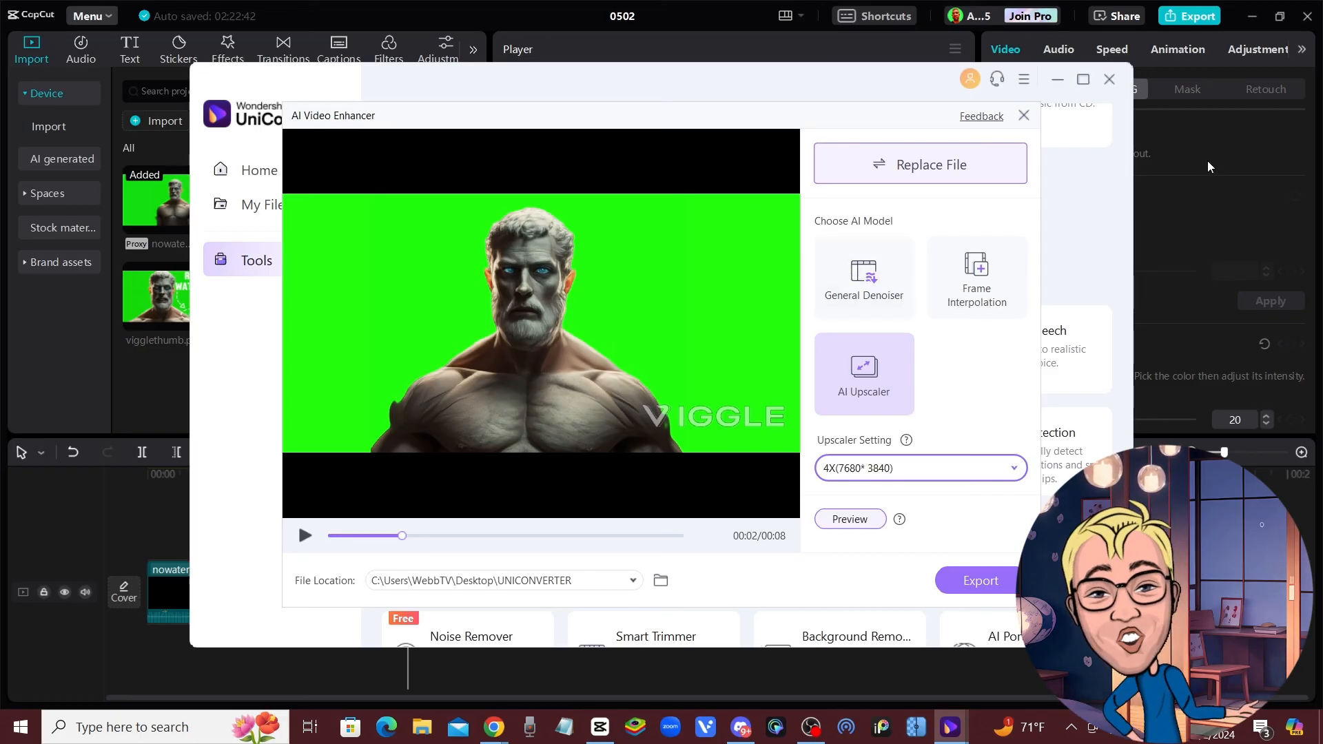